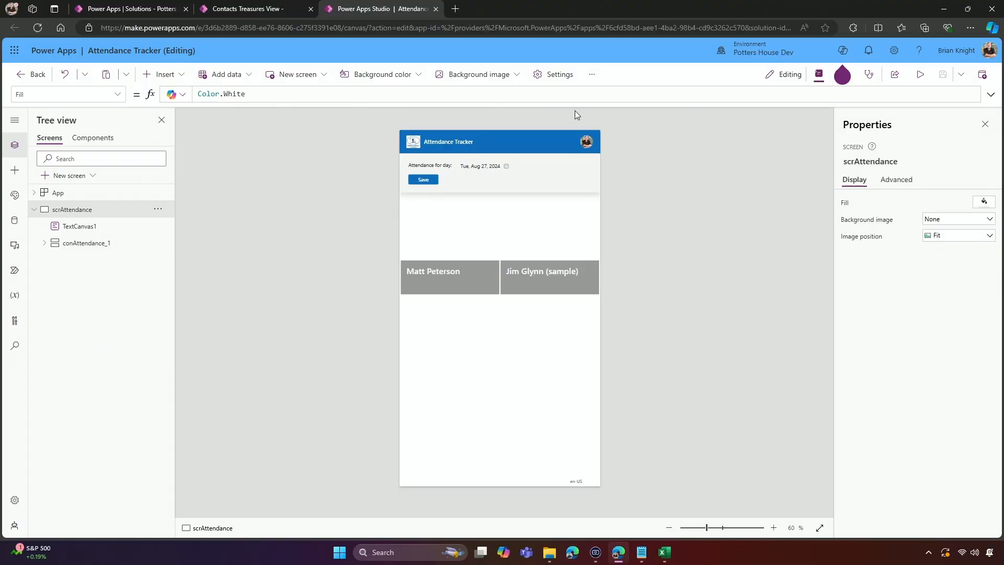
mouse_move(572, 115)
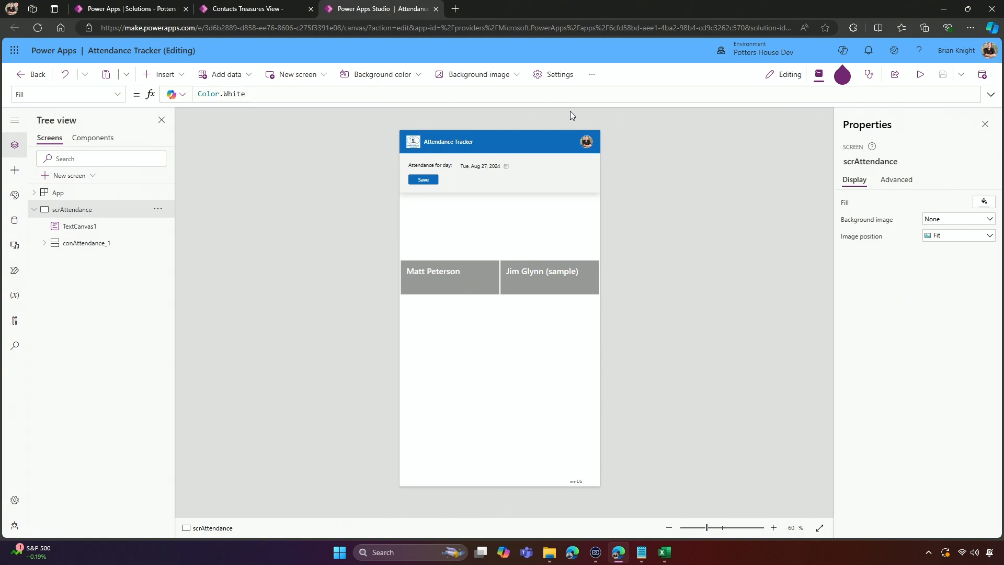
mouse_move(270, 4)
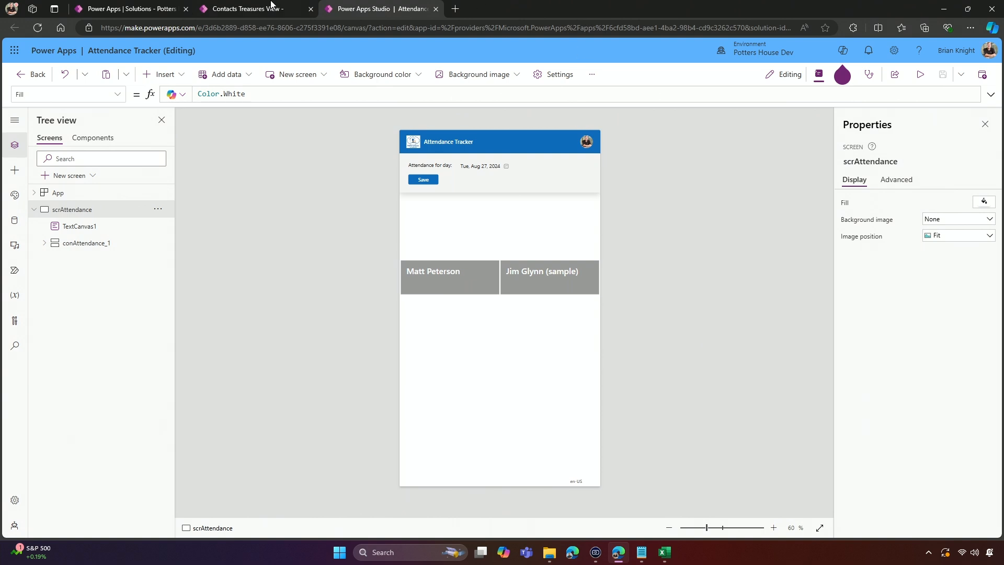
- Switch to the contacts Treasures View listing Matt Peterson and Jim Glynn in the model-driven app
click(250, 8)
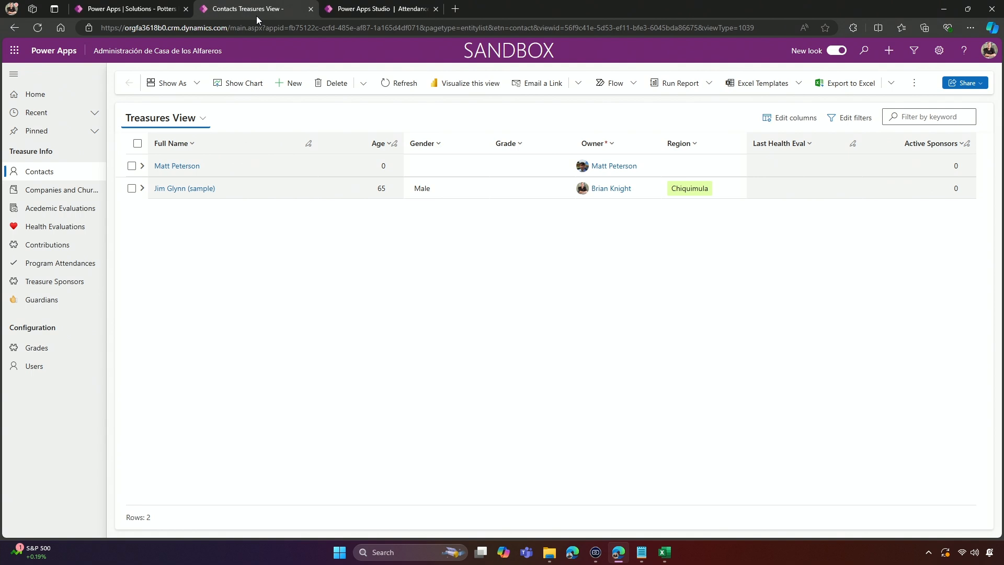
- Return to the Potters House Treasure System solution's list of components
click(128, 8)
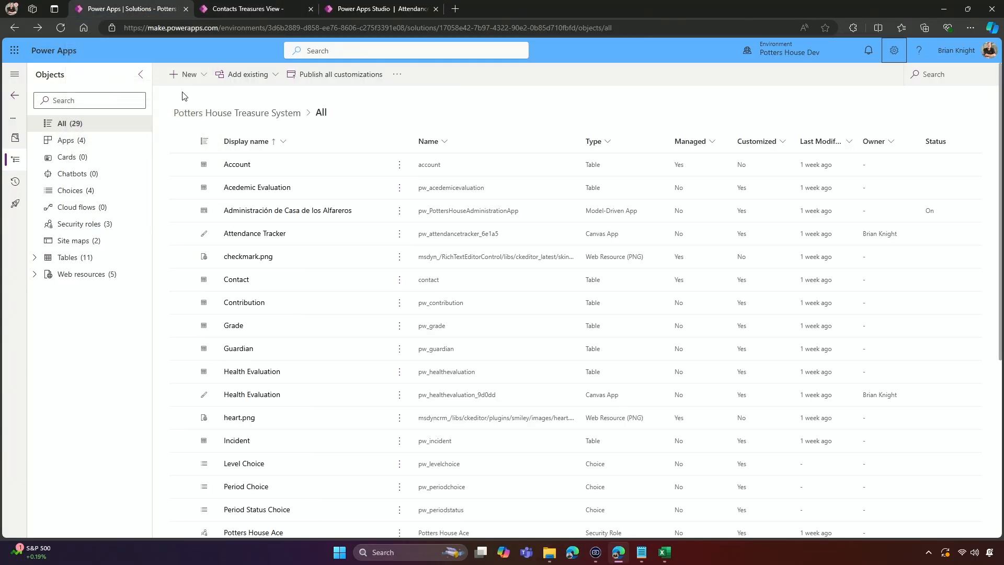
mouse_move(159, 195)
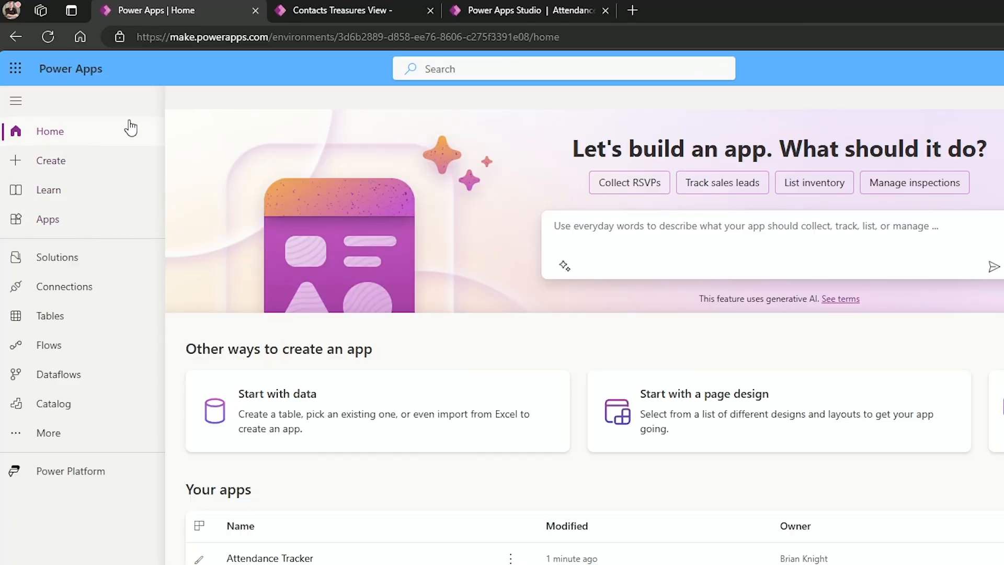
mouse_move(56, 257)
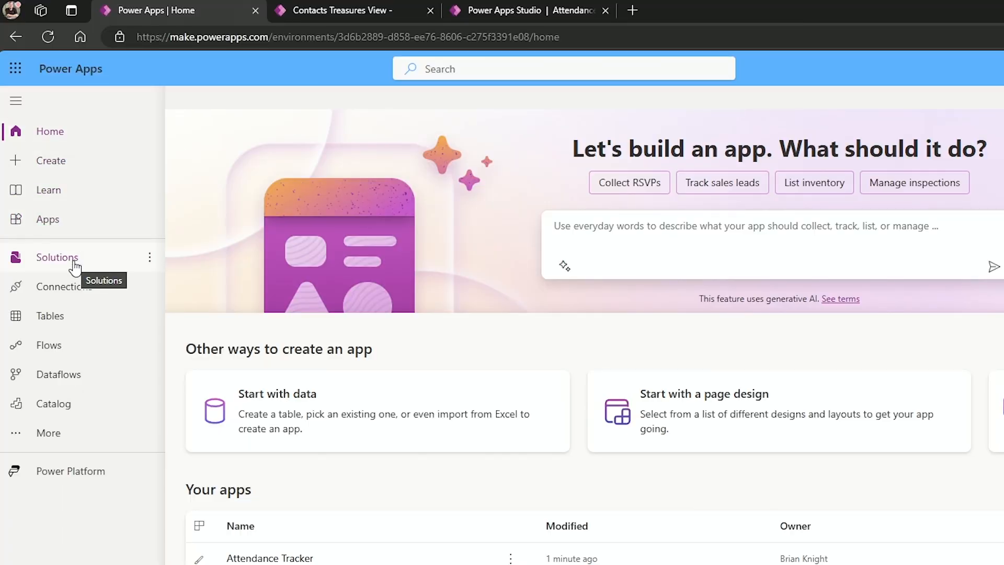
- Reopen the Potters House Treasure System solution from the Solutions list to show its 29 objects
click(59, 258)
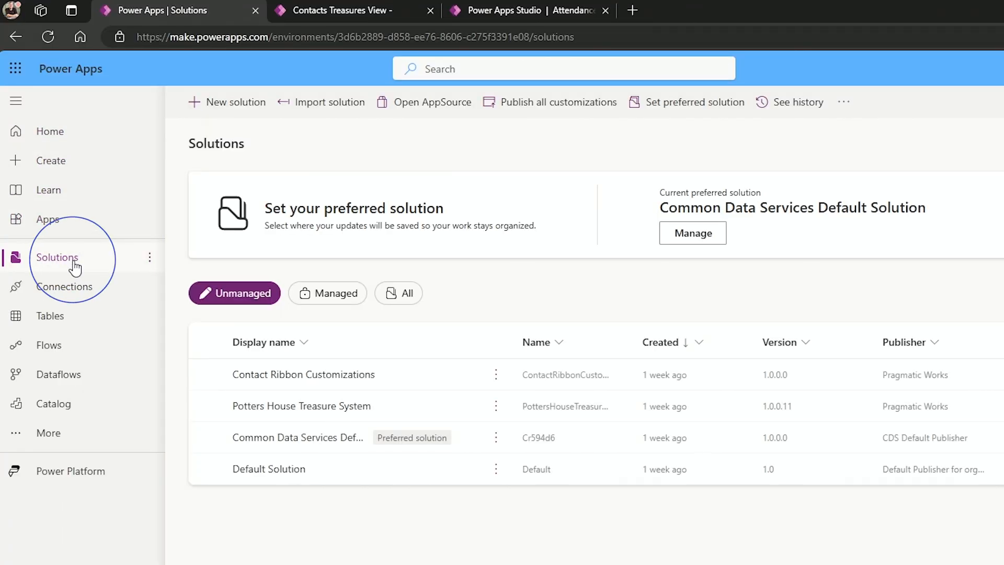
mouse_move(301, 406)
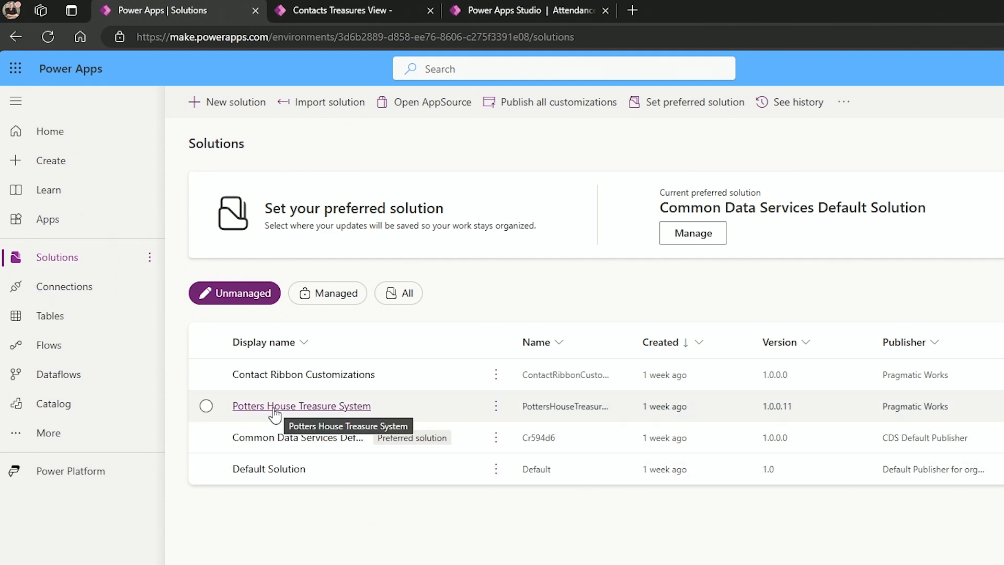
click(301, 406)
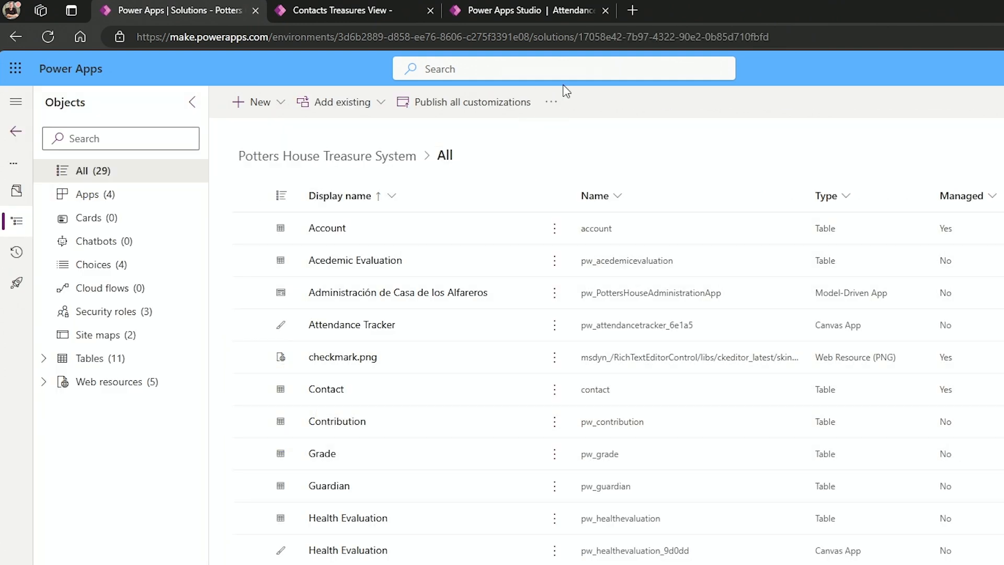
mouse_move(390, 344)
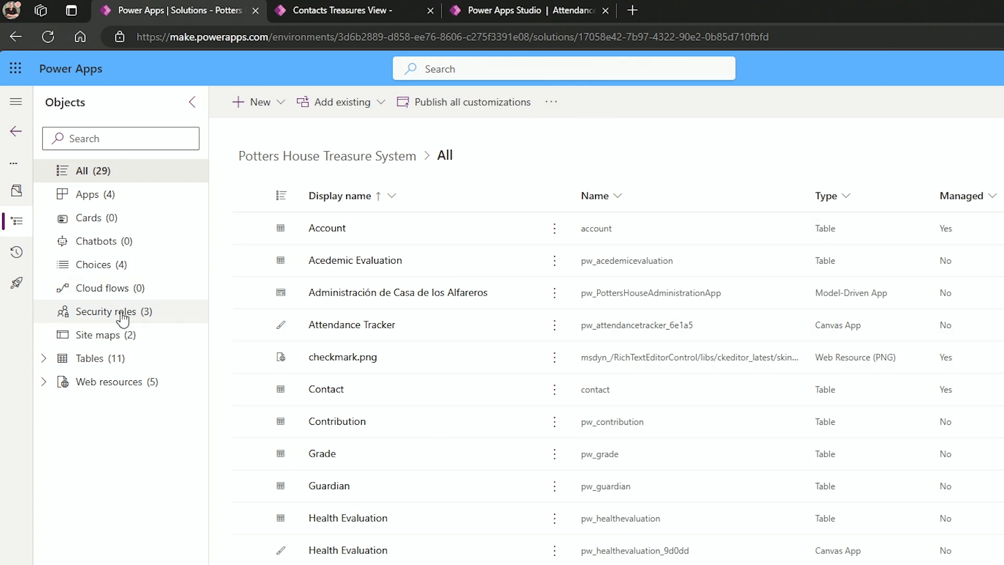
mouse_move(762, 5)
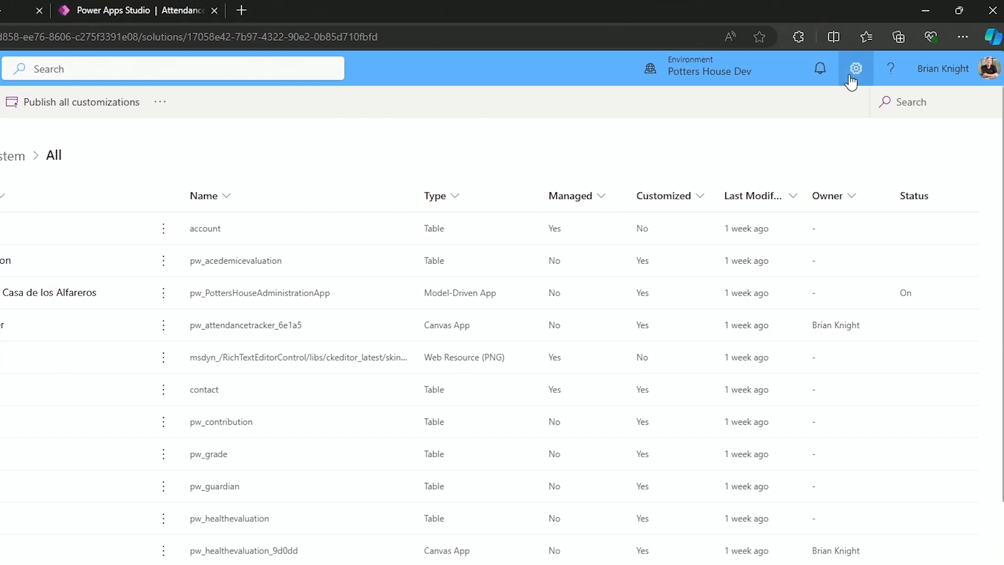
- Go from the header Settings gear to the Power Platform admin center home page
click(855, 69)
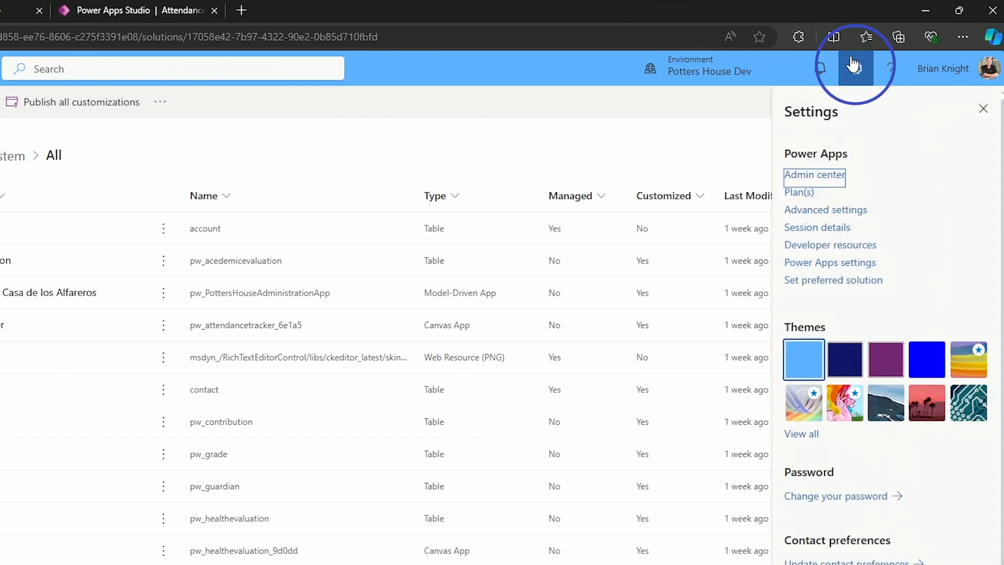
mouse_move(814, 179)
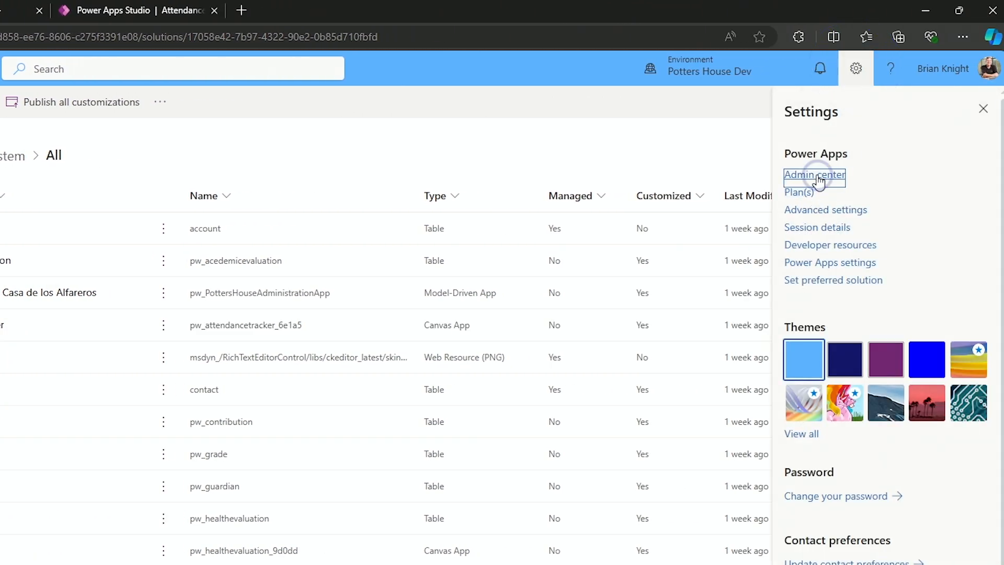
click(813, 175)
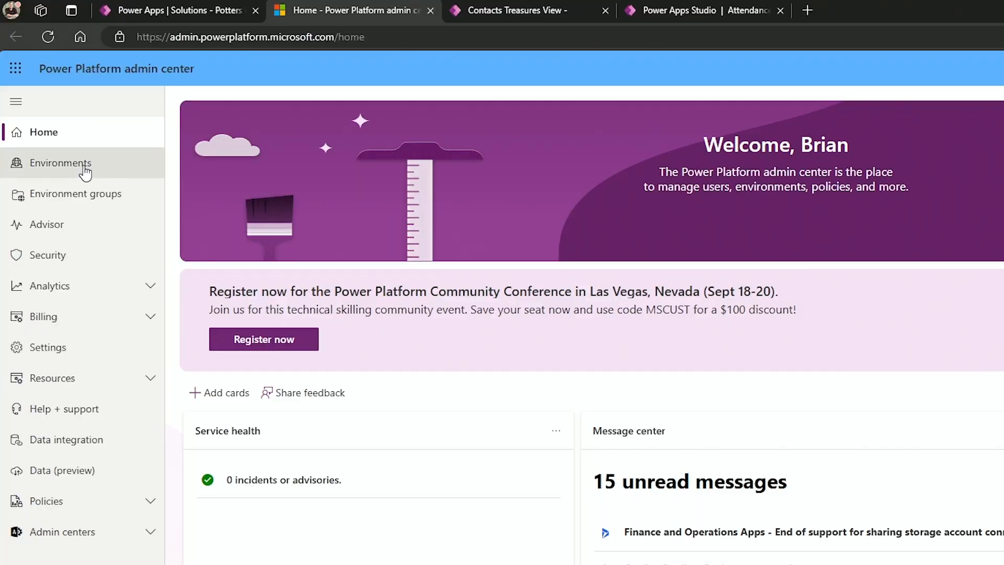
- Show Potters House Dev environment settings with the Product group expanded to Behavior, Collaboration, Features, Languages
click(62, 162)
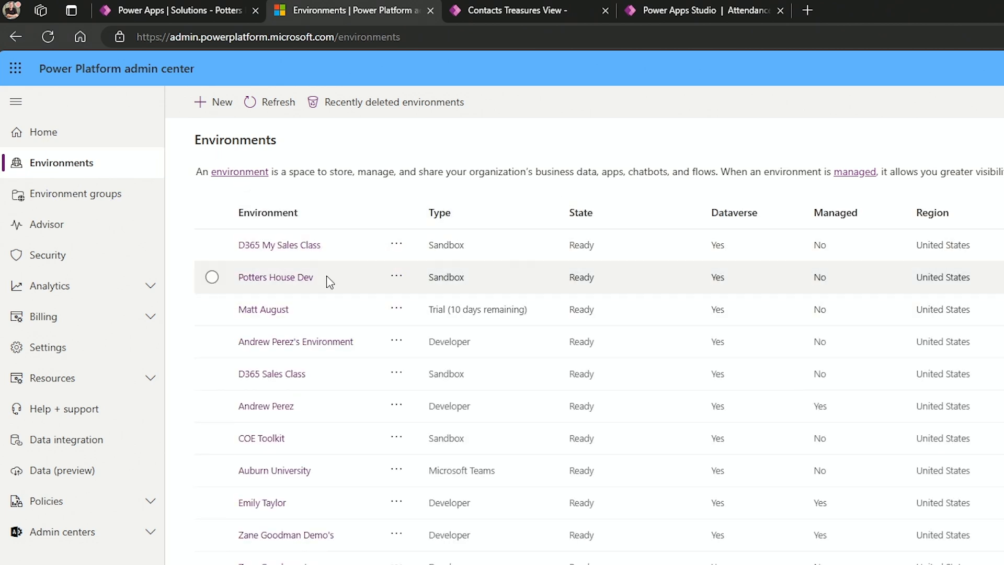
mouse_move(269, 290)
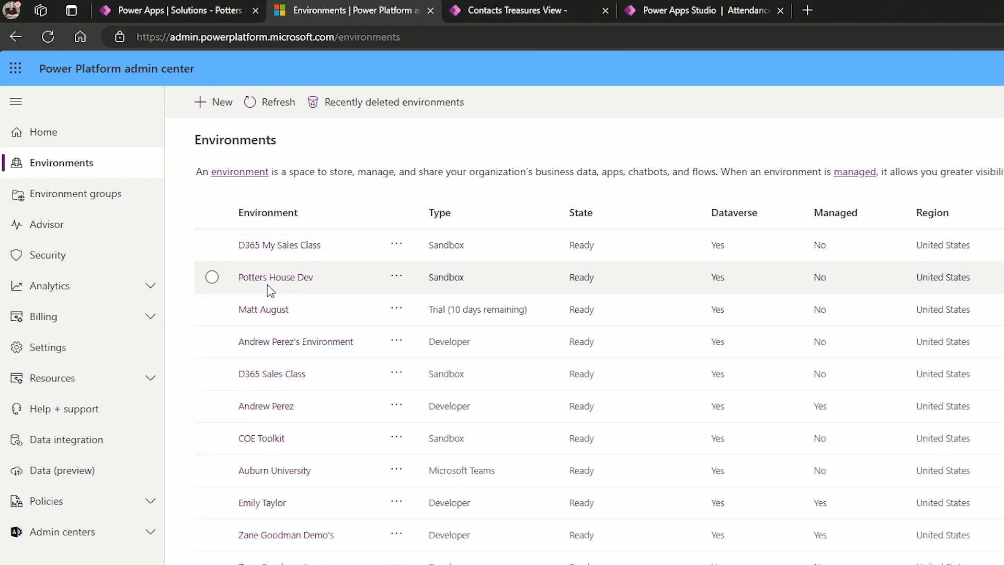
click(275, 276)
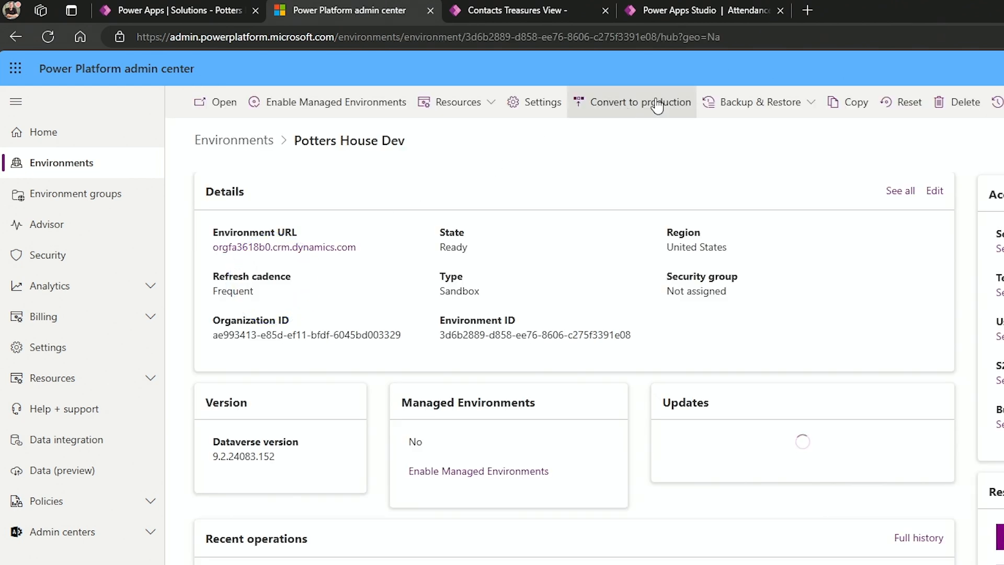
click(541, 102)
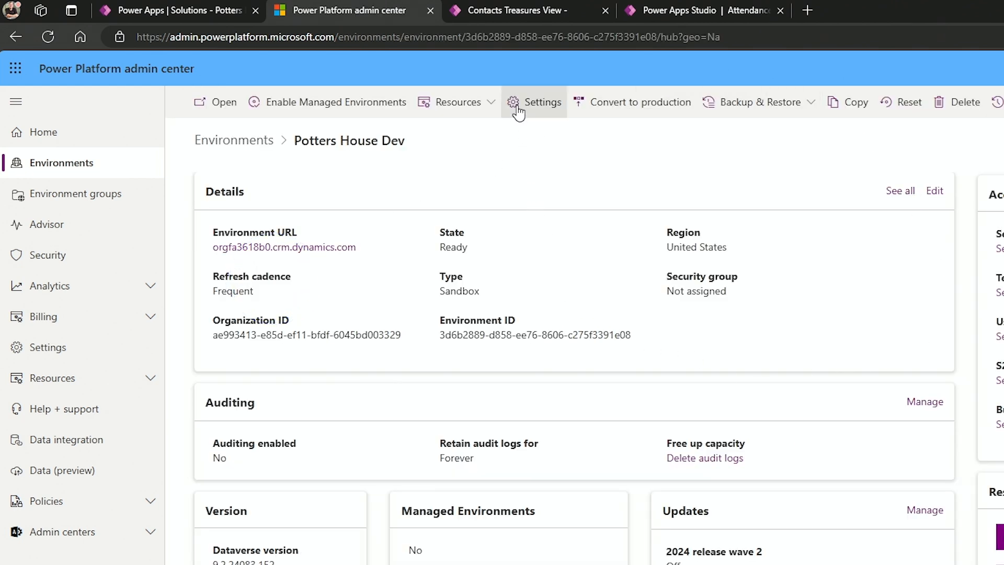
mouse_move(543, 102)
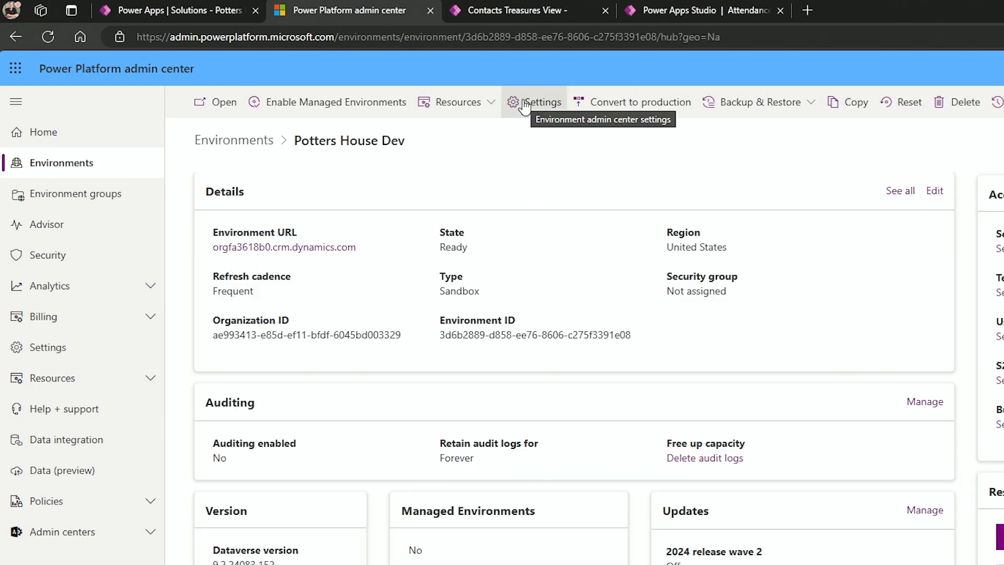
click(541, 101)
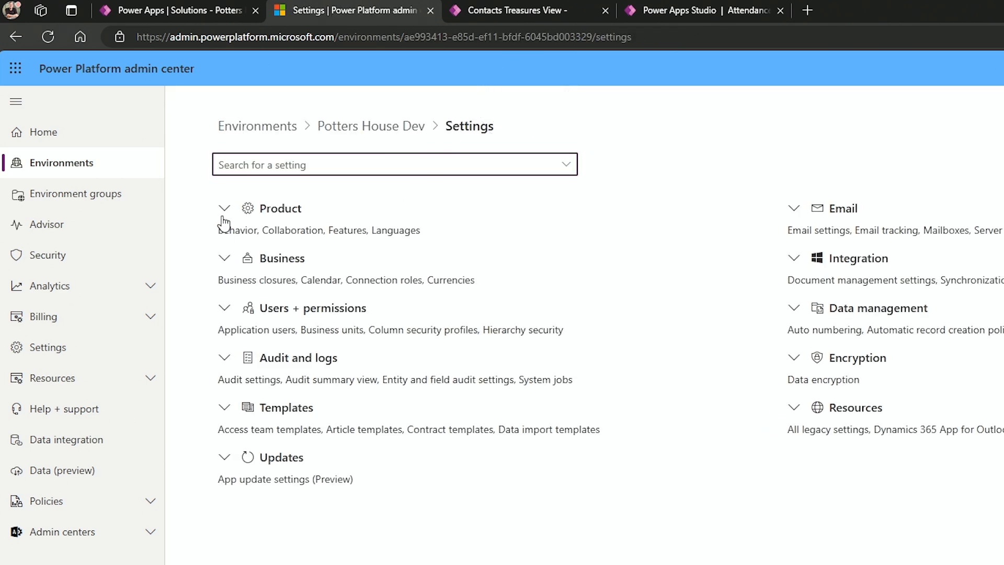
click(224, 208)
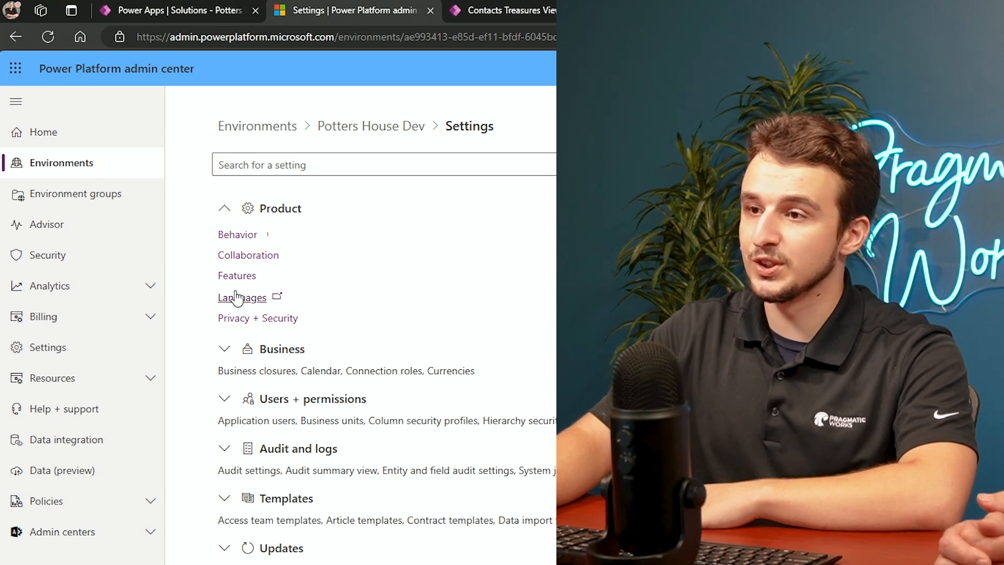
click(242, 297)
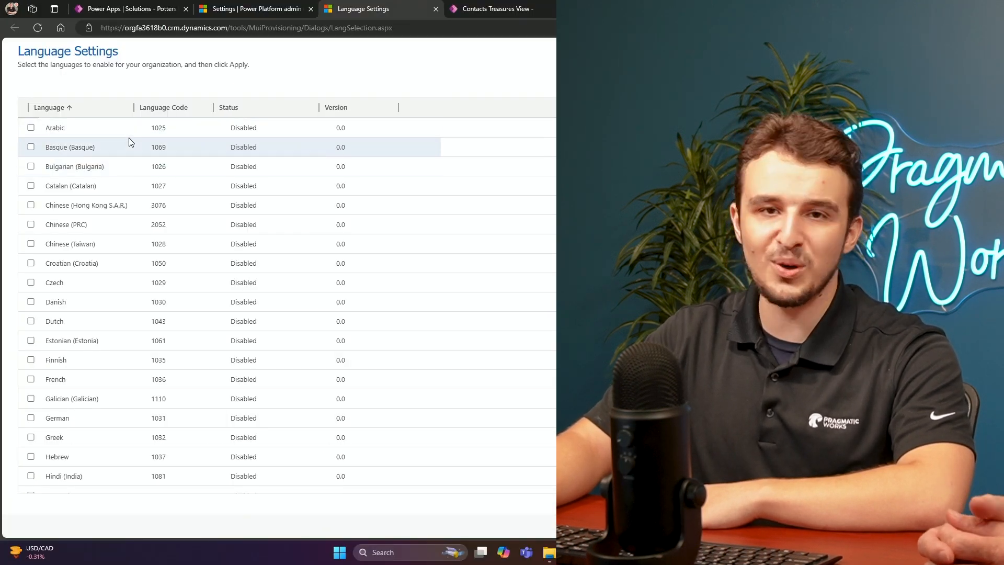
scroll(down, 3)
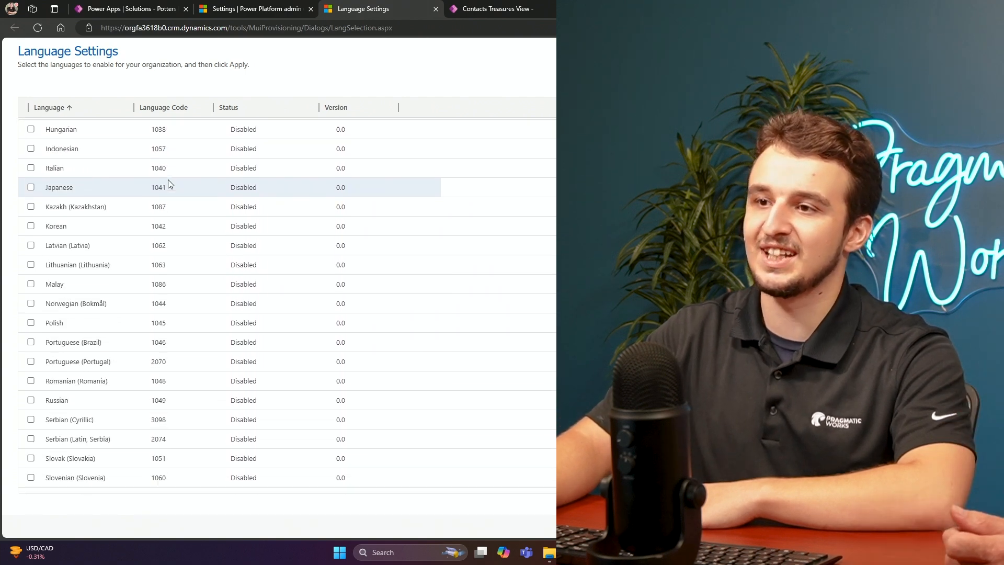
scroll(down, 3)
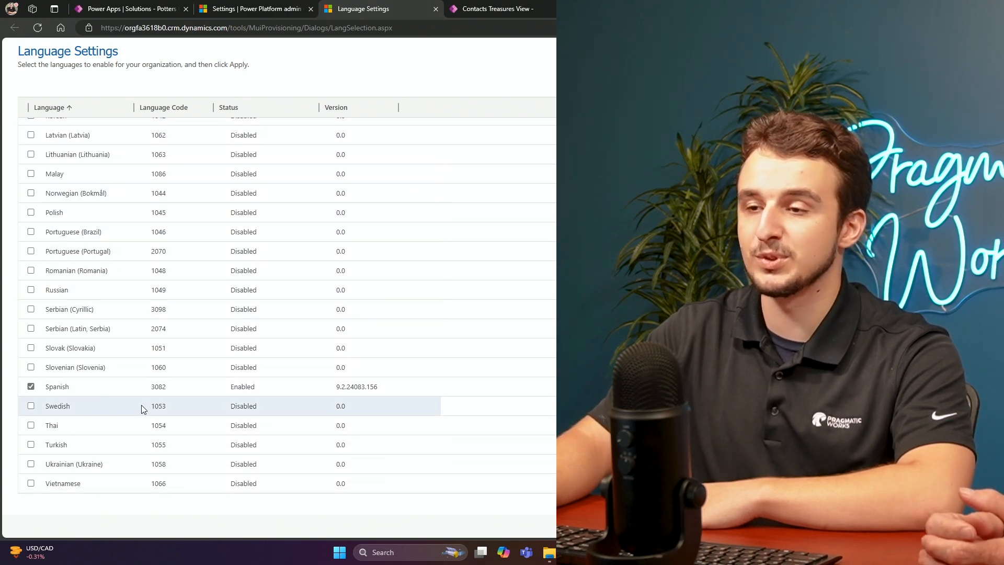
click(31, 386)
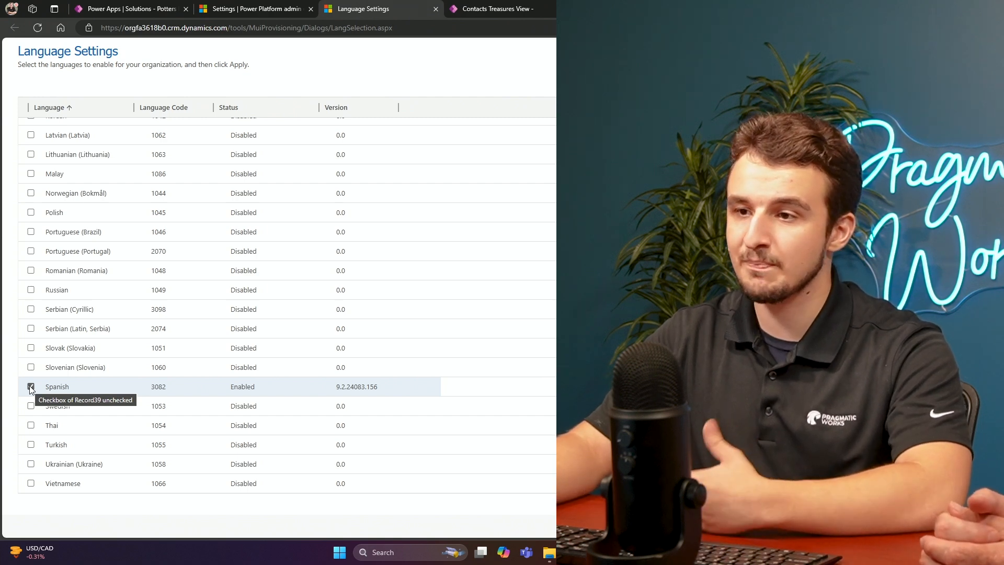
scroll(up, 3)
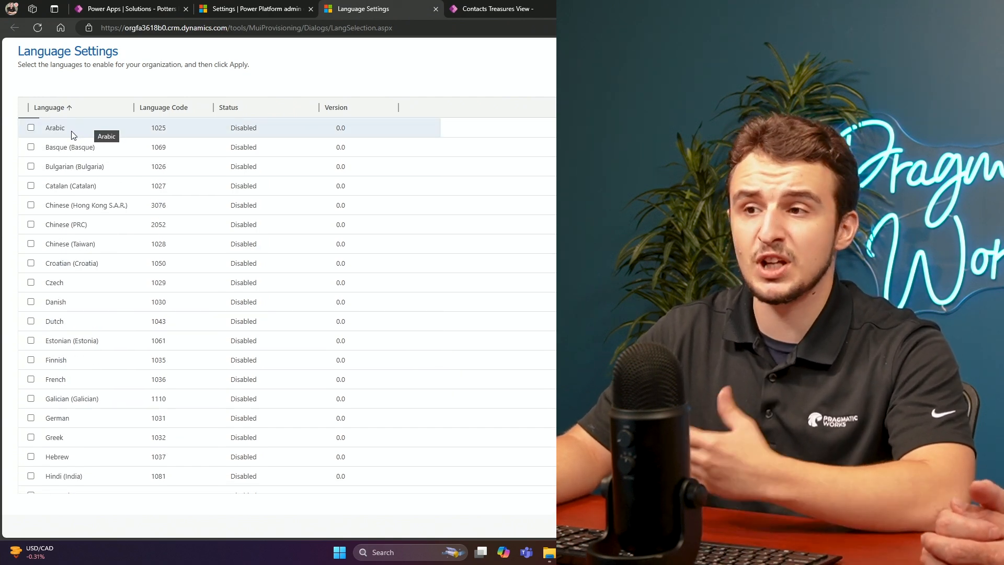
mouse_move(101, 185)
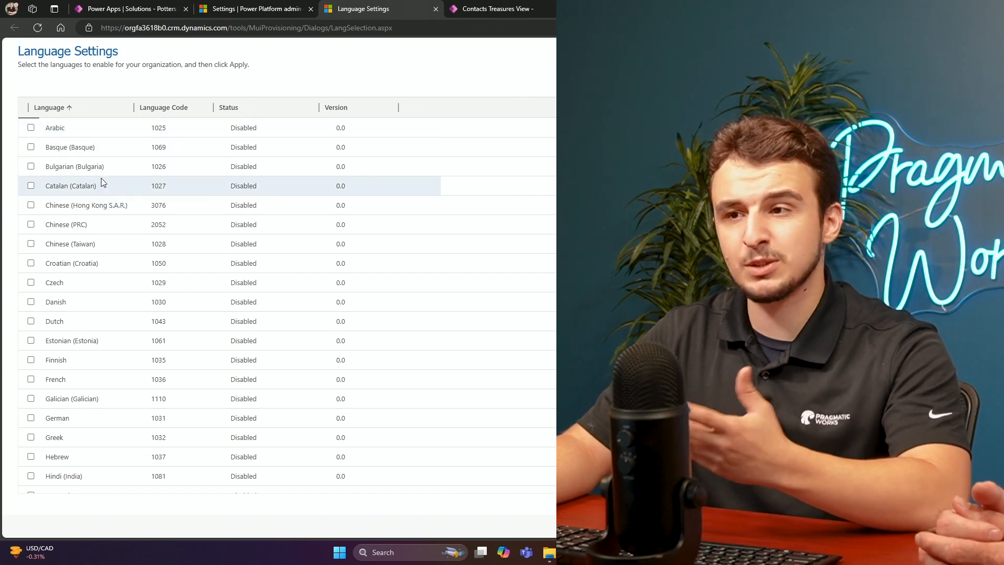
scroll(down, 3)
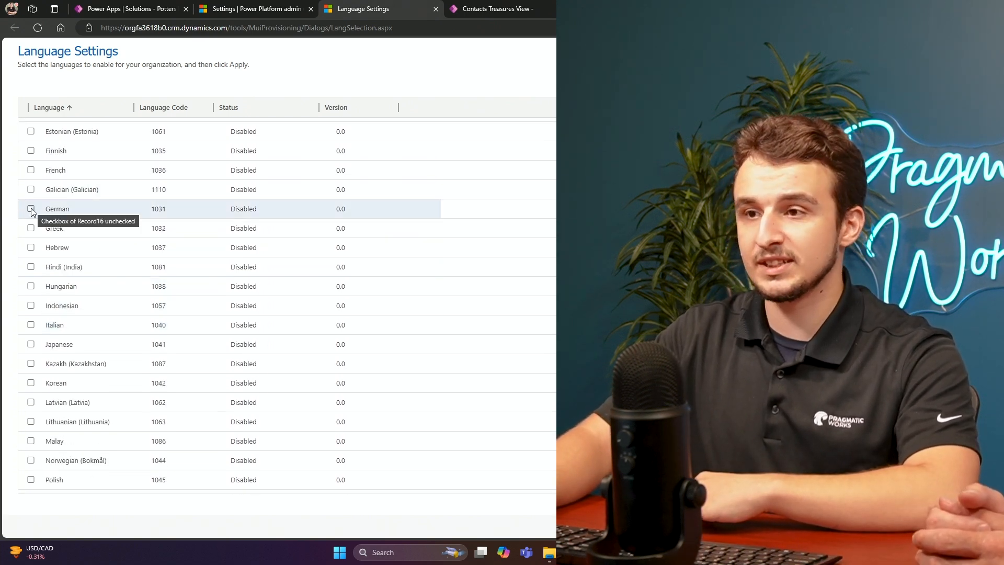
click(442, 539)
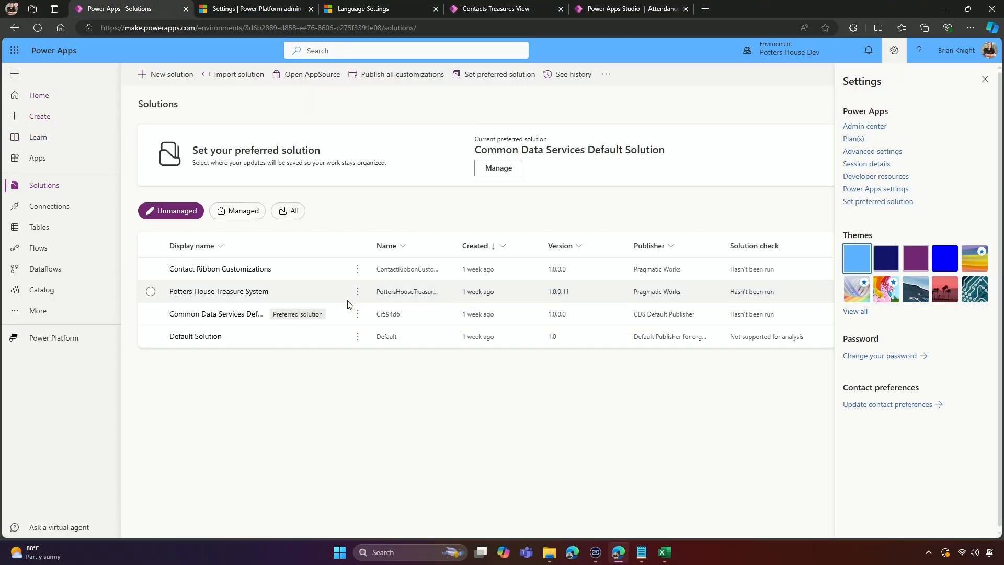
mouse_move(358, 292)
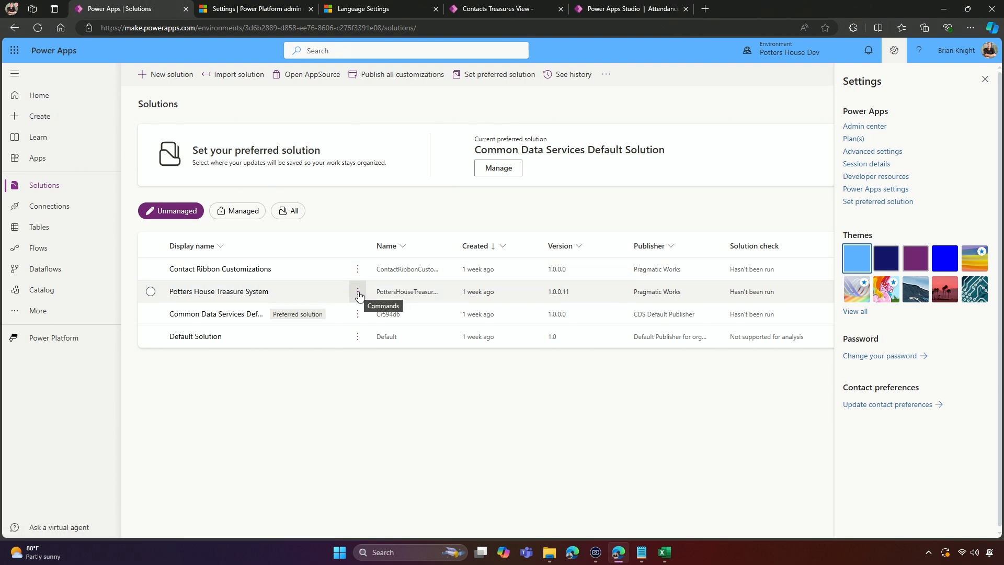
- Export the solution's translations from its actions menu, downloading the CrmTranslations file
click(358, 292)
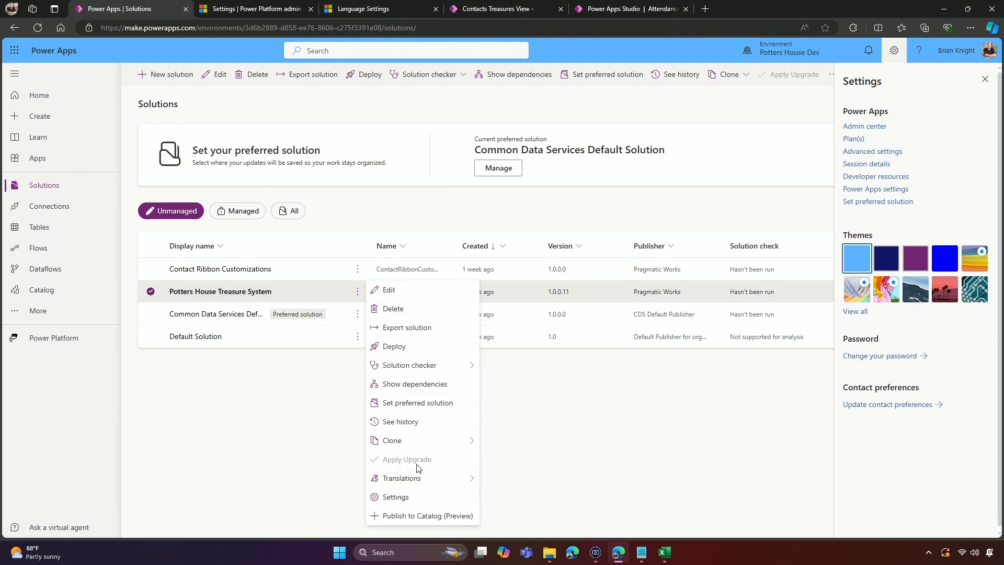
mouse_move(401, 478)
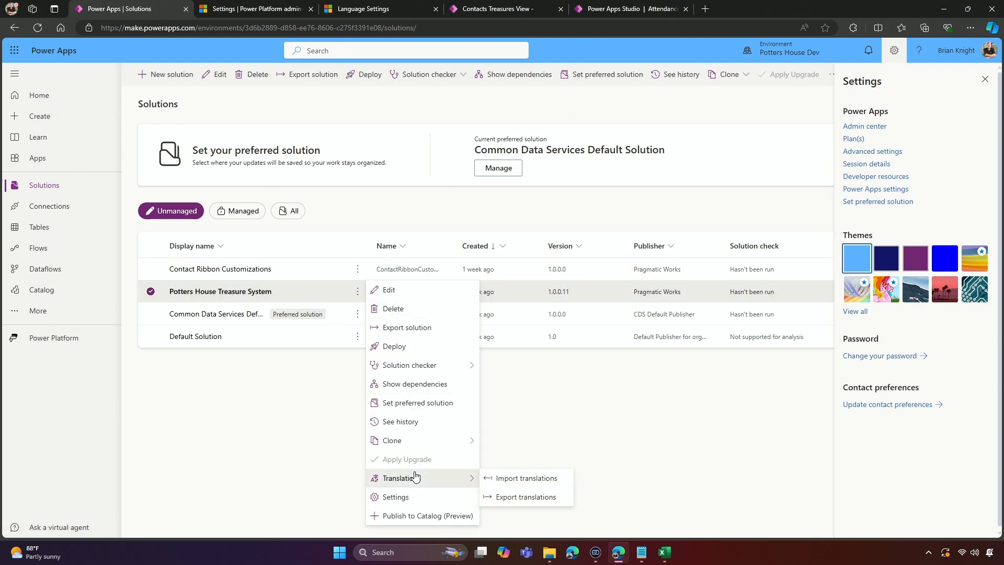
mouse_move(505, 481)
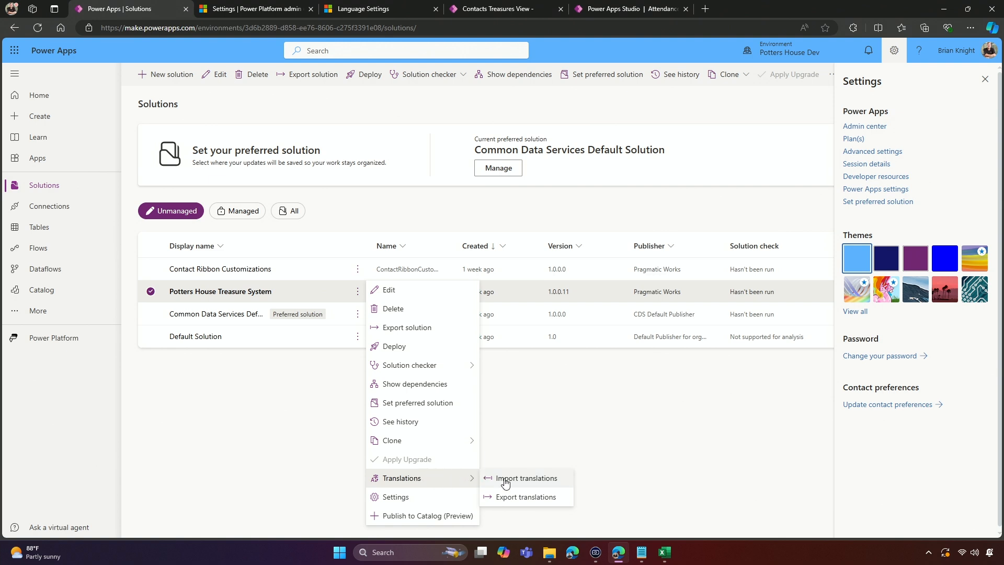
mouse_move(508, 496)
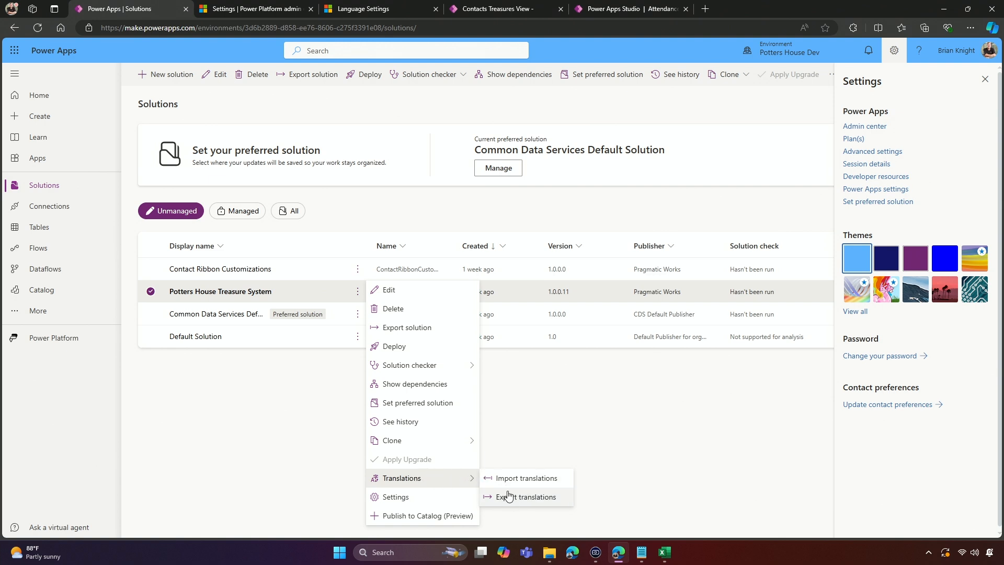
click(526, 495)
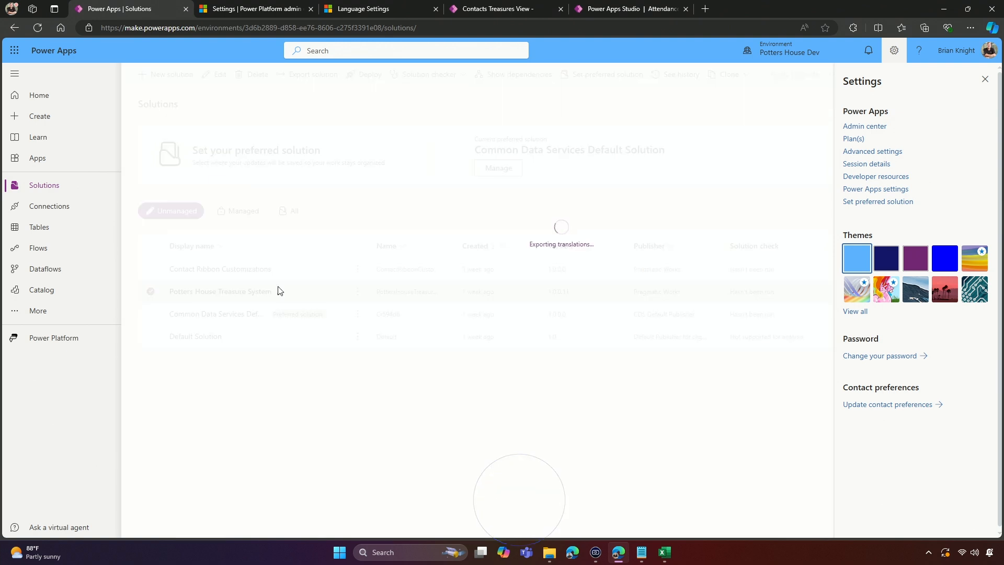
click(888, 13)
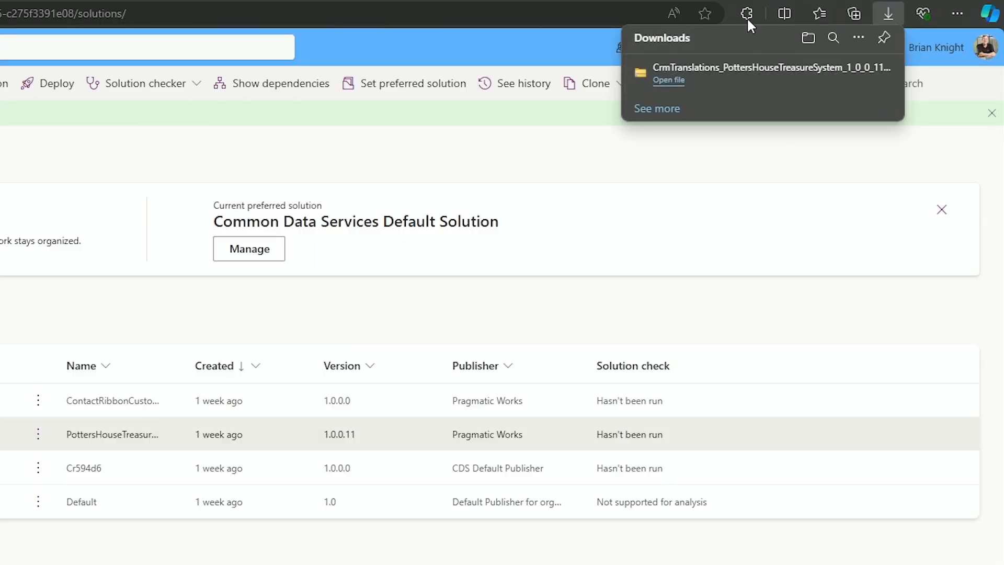
mouse_move(669, 88)
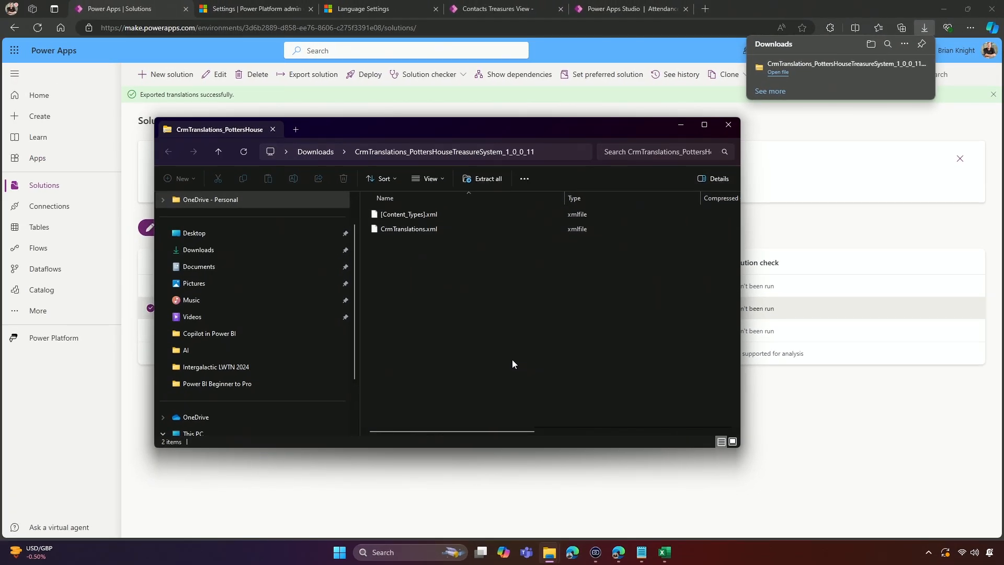
- Copy CrmTranslations.xml and [Content_Types].xml into the Downloads\Translations folder
key(ctrl+a)
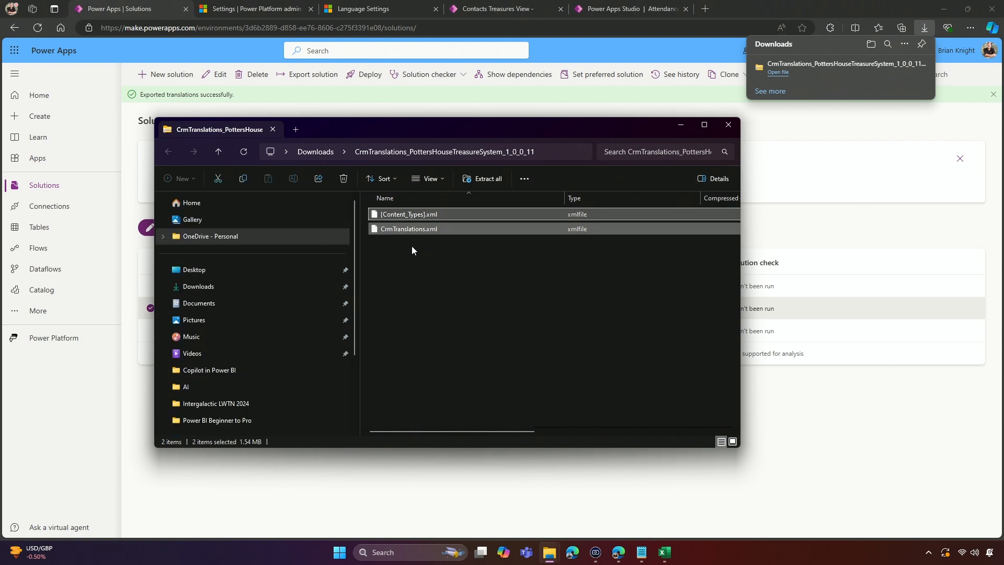
mouse_move(547, 552)
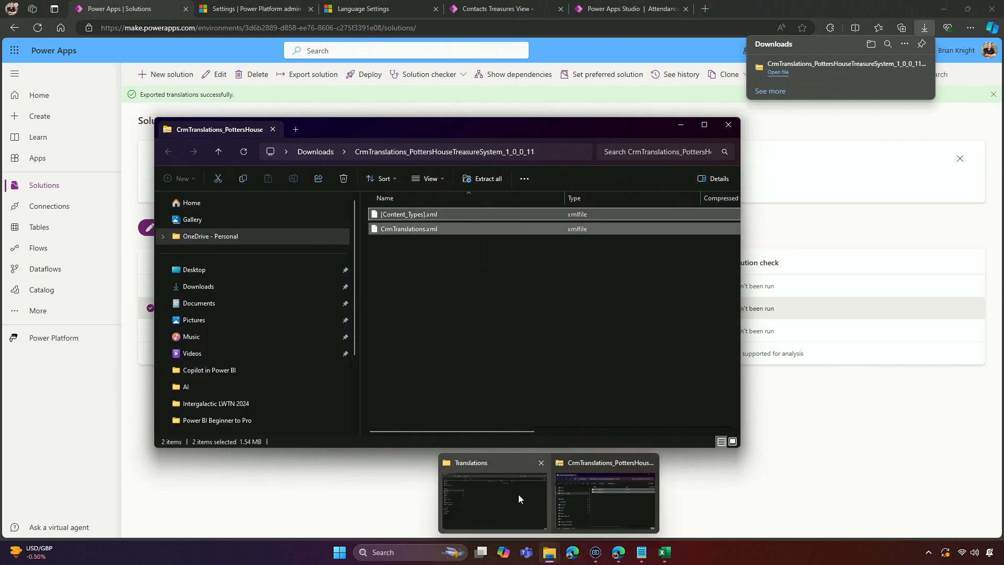
click(492, 493)
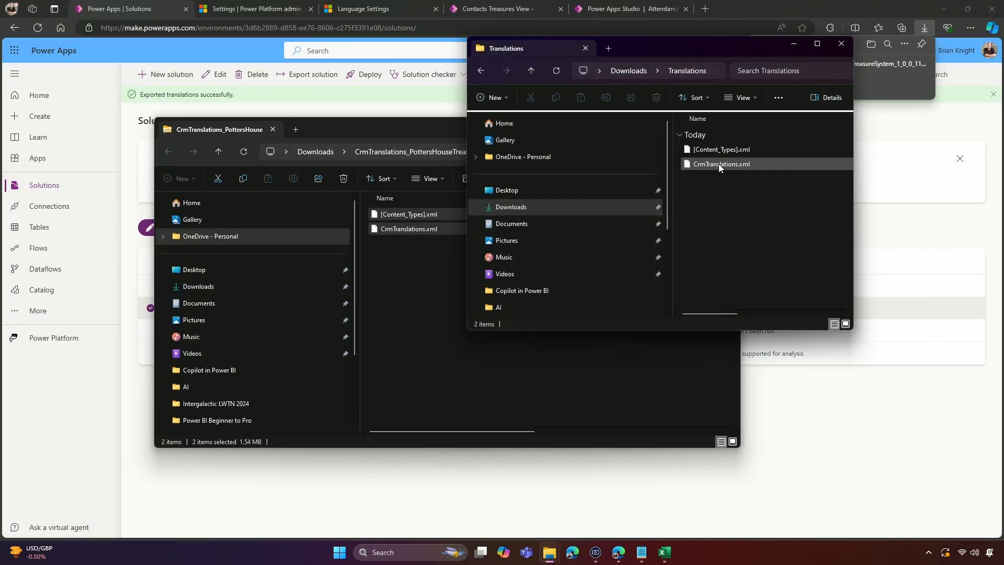
click(817, 44)
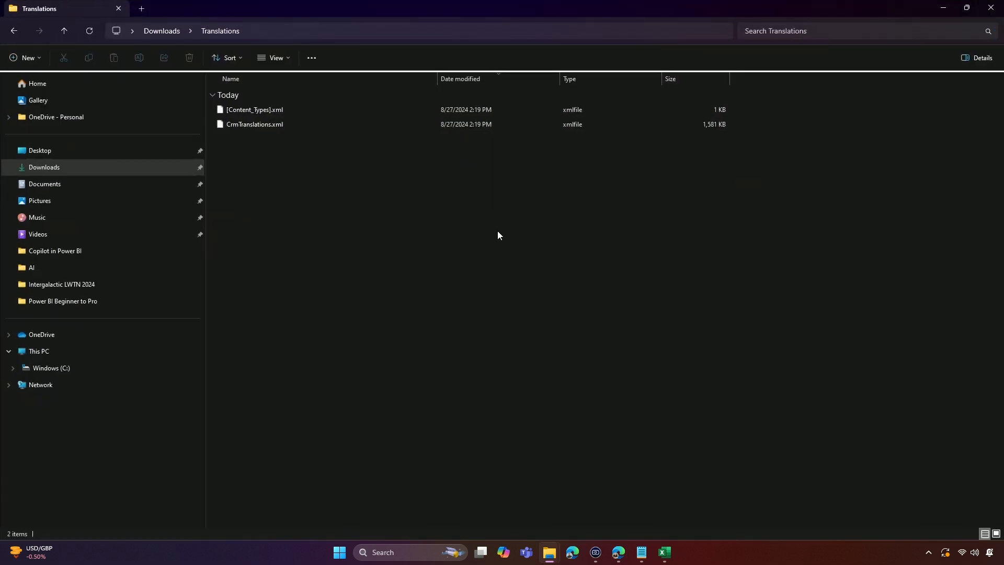
click(663, 552)
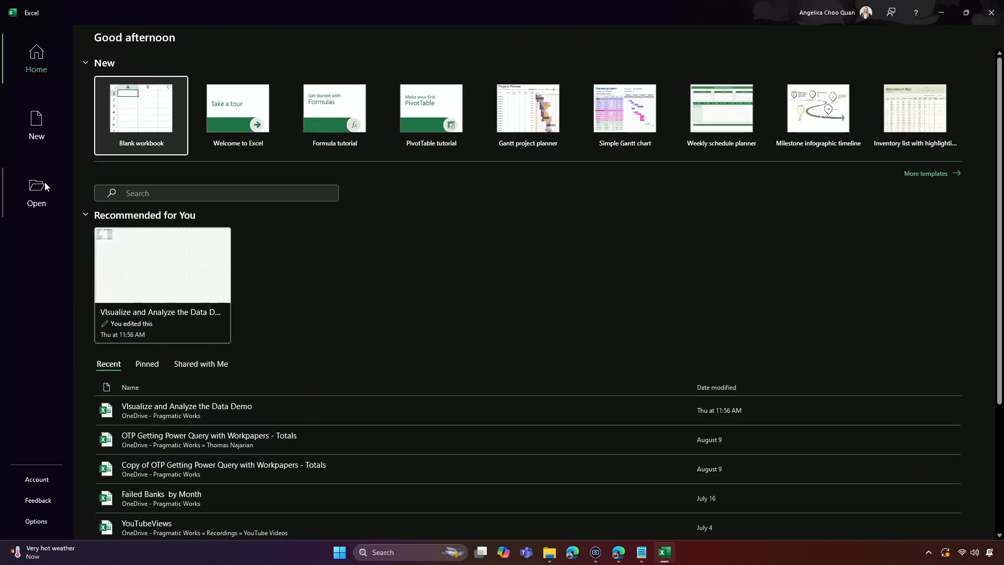
- Browse this PC for CrmTranslations.xml in Downloads\Translations to open it as a workbook
click(36, 192)
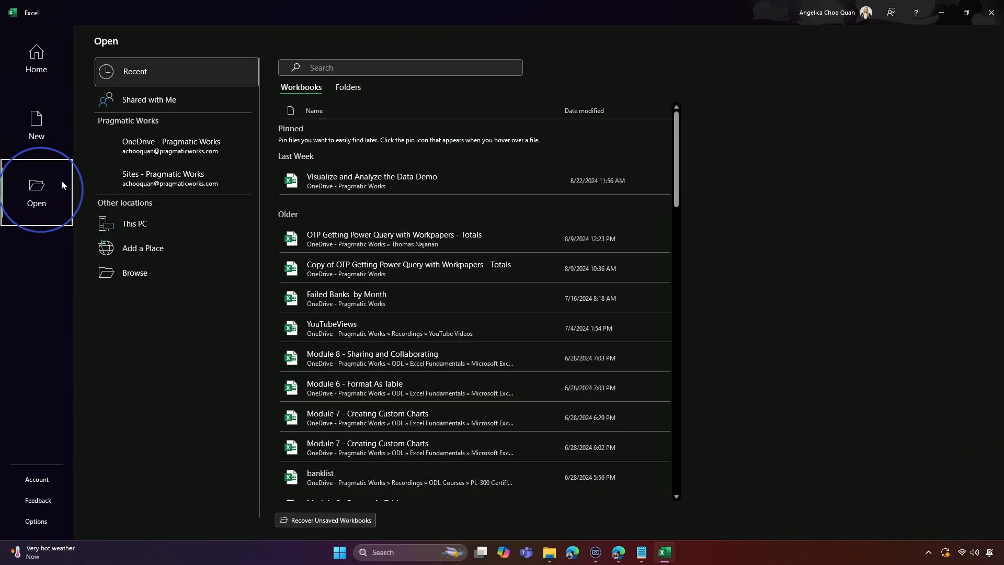
mouse_move(150, 331)
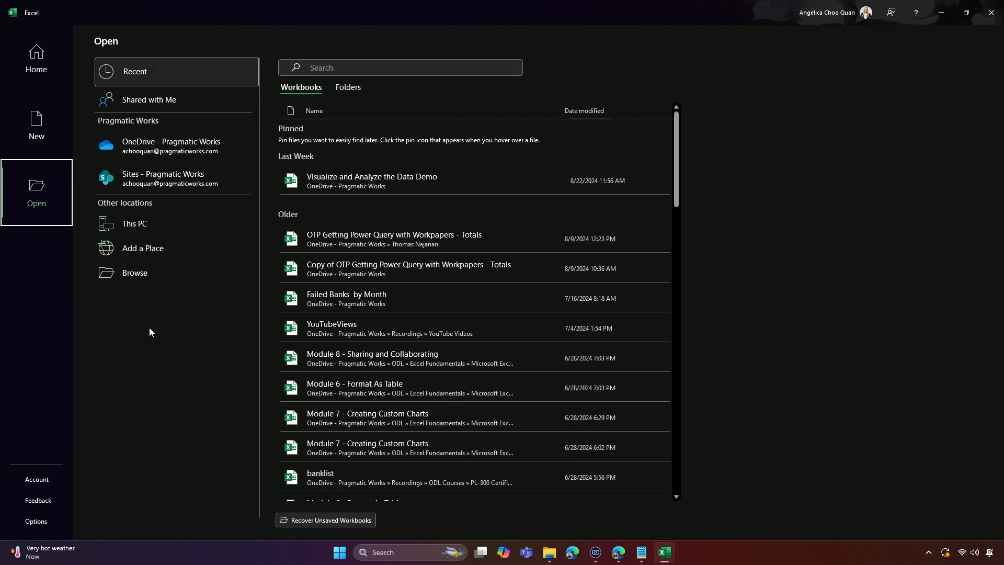
click(135, 273)
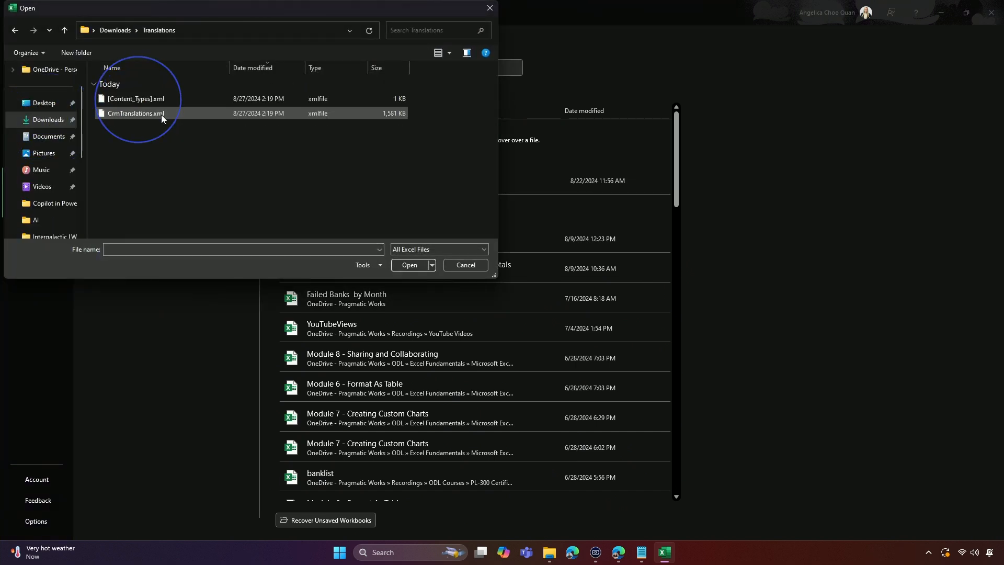
mouse_move(148, 119)
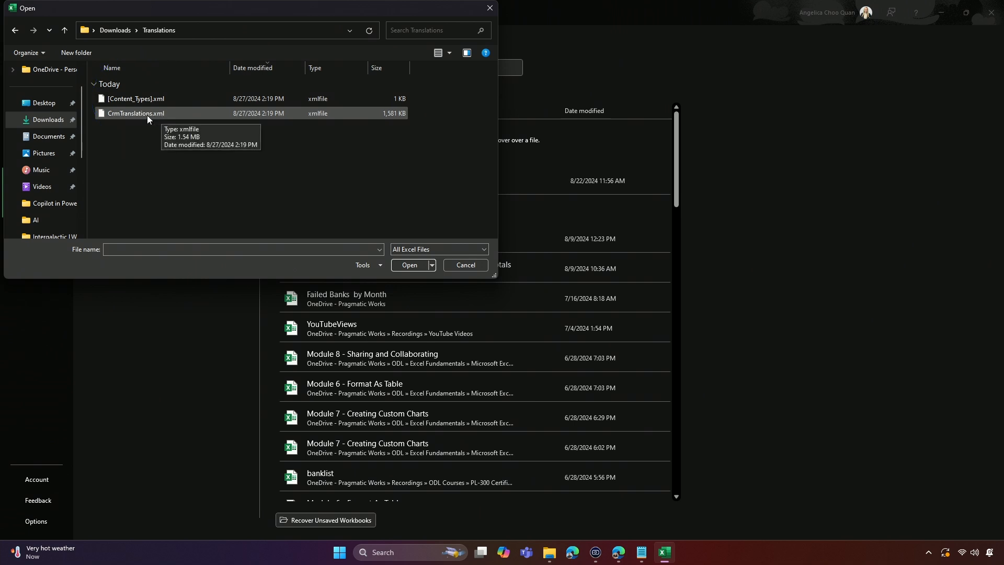
mouse_move(152, 119)
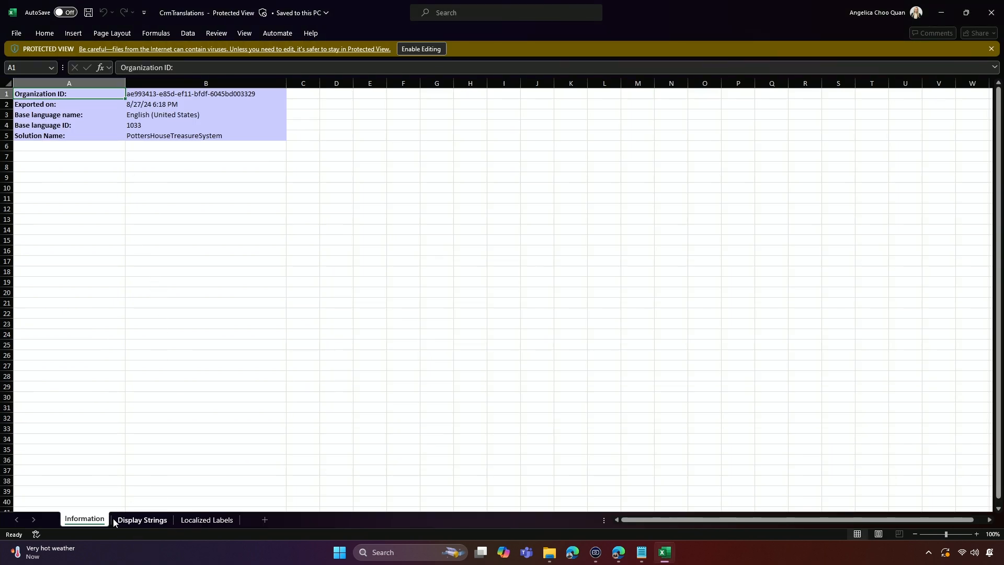
mouse_move(215, 116)
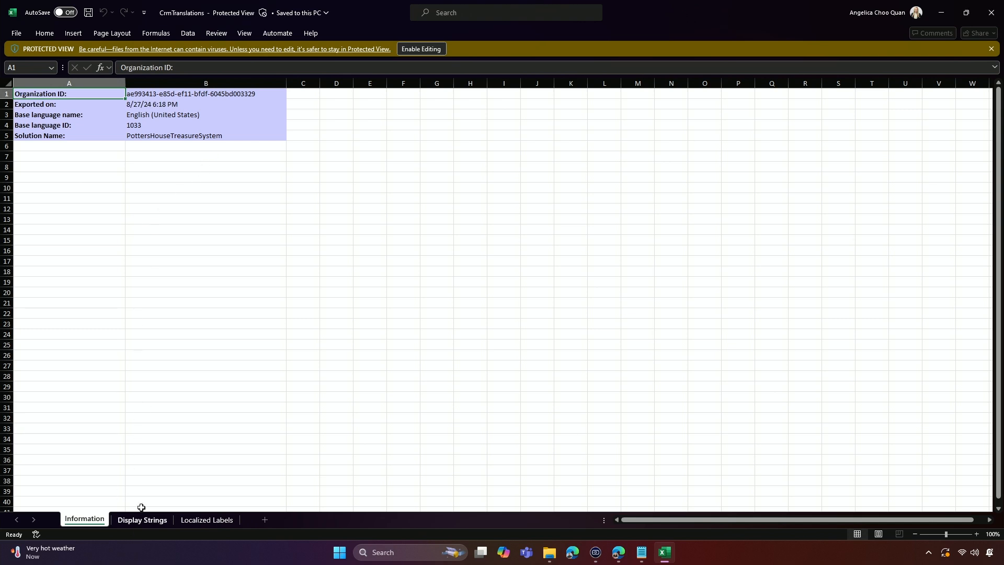
- Widen the 1033 English and 3082 Spanish columns on the Display Strings sheet
click(142, 520)
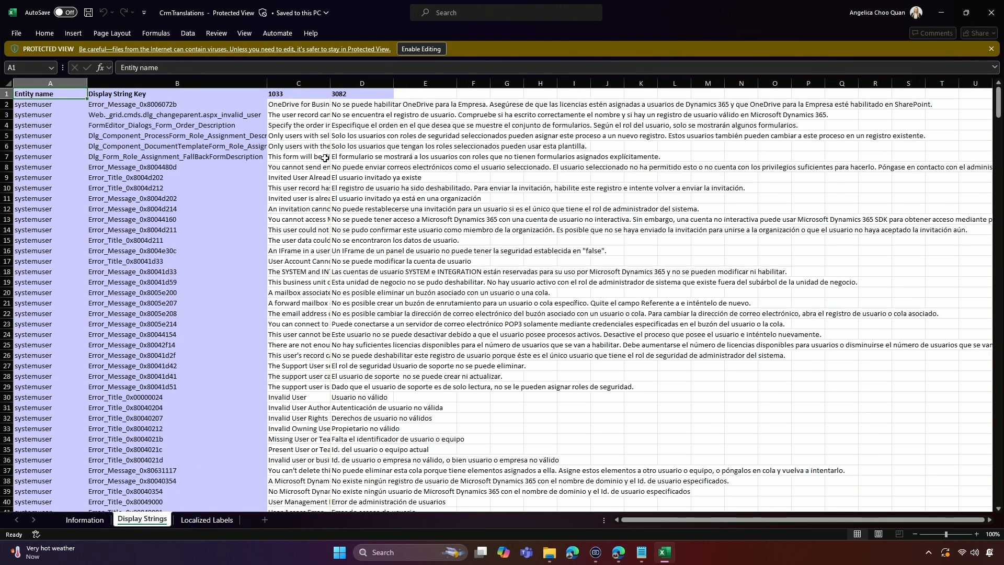
scroll(down, 3)
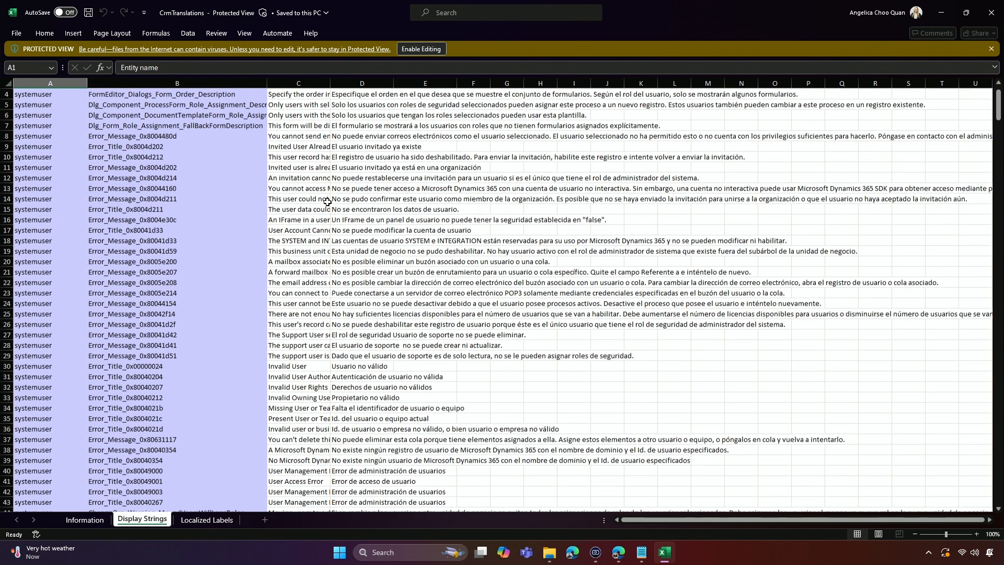
scroll(up, 3)
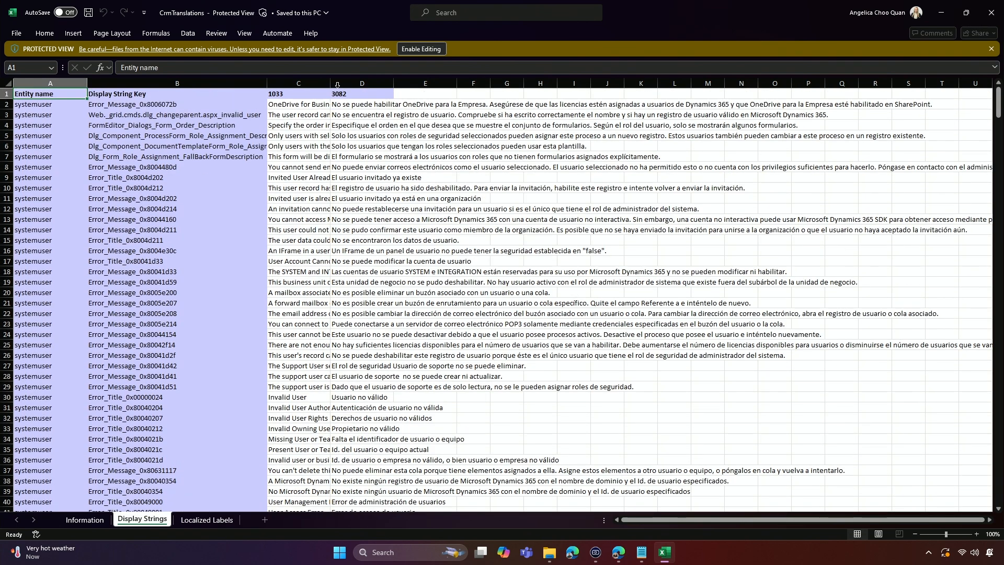
click(298, 83)
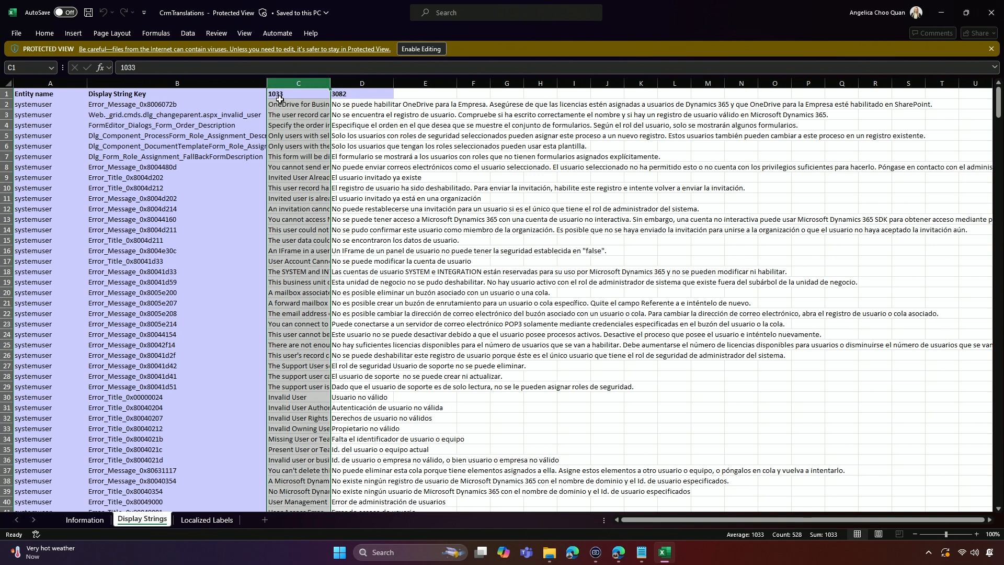
mouse_move(331, 84)
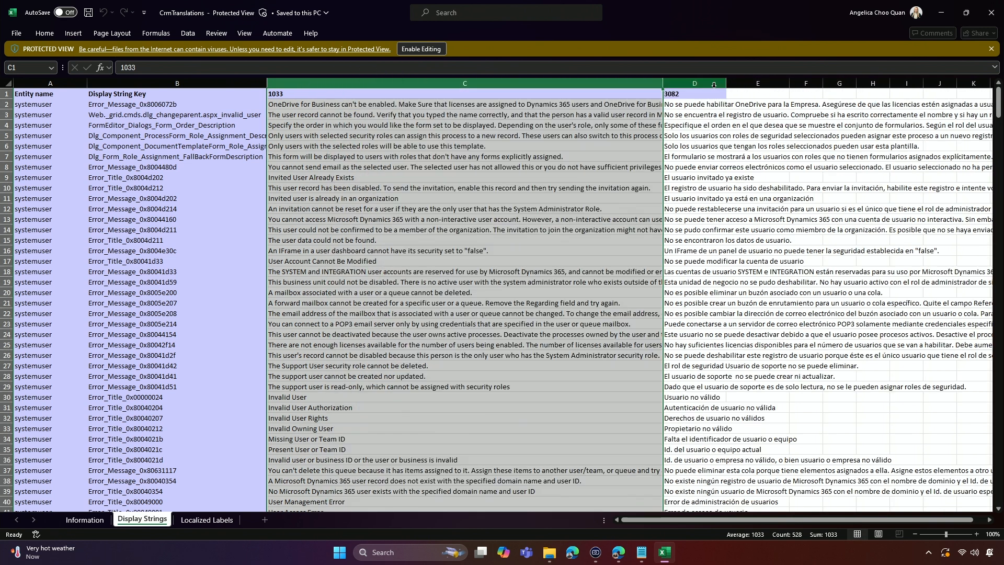
mouse_move(693, 84)
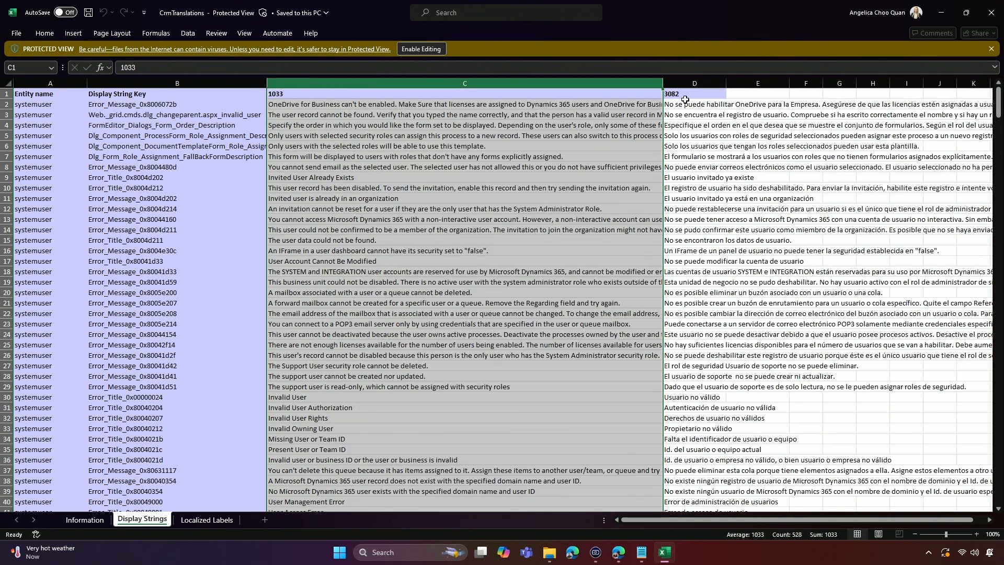
click(693, 93)
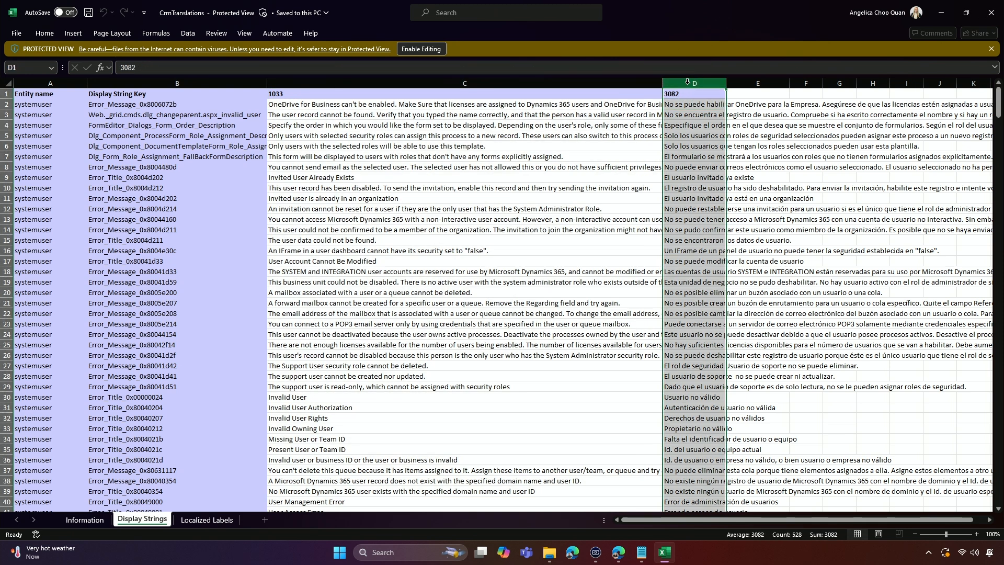
mouse_move(728, 81)
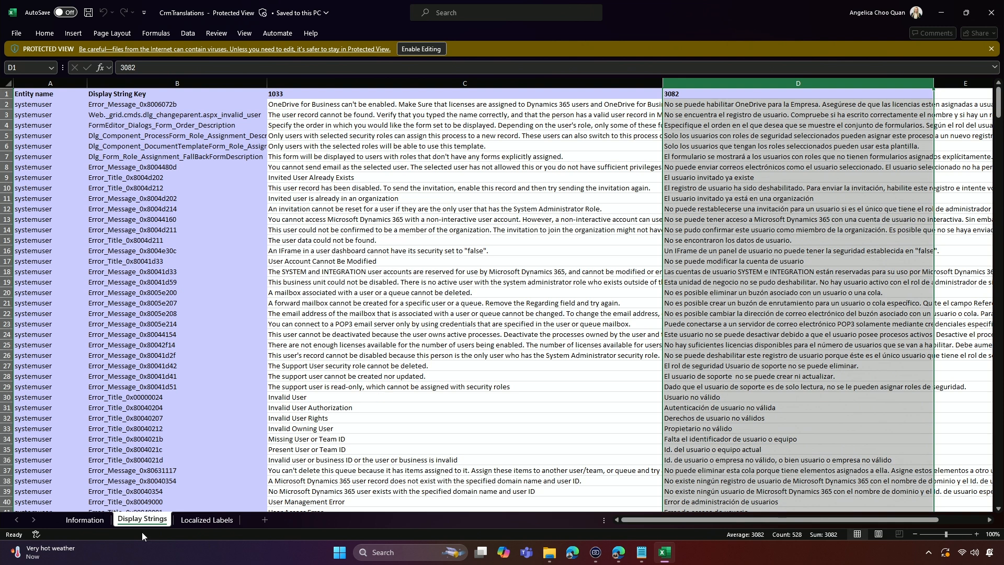
mouse_move(207, 520)
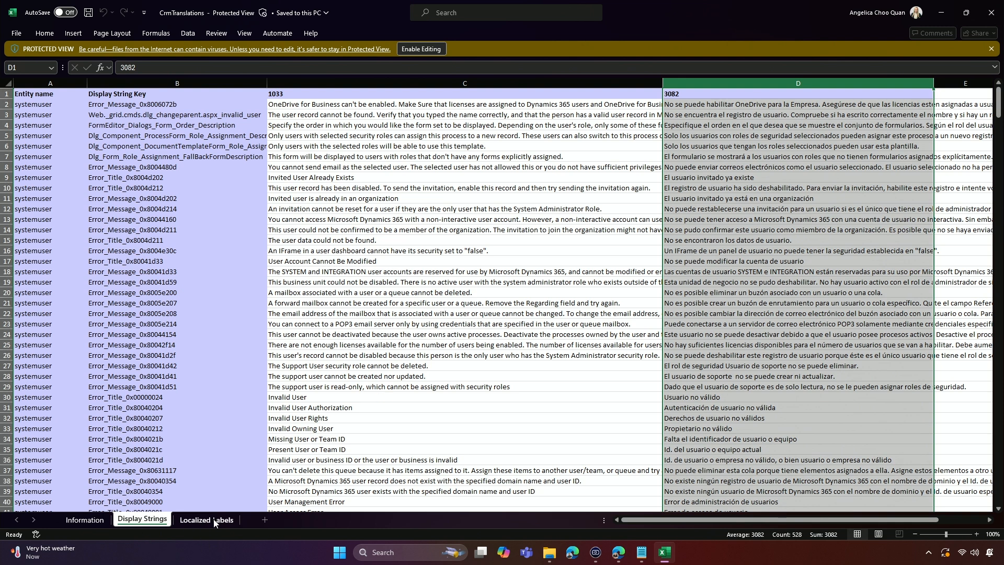
- Enable editing and enter Estado, Activo, Nombre de propietario and Tesoro in the Localized Labels 3082 column
click(206, 522)
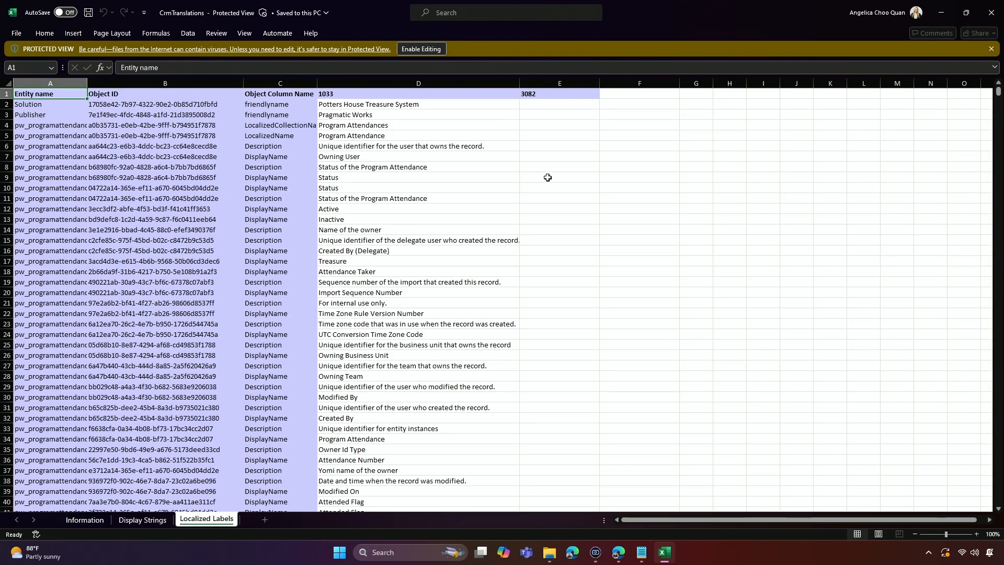
click(559, 176)
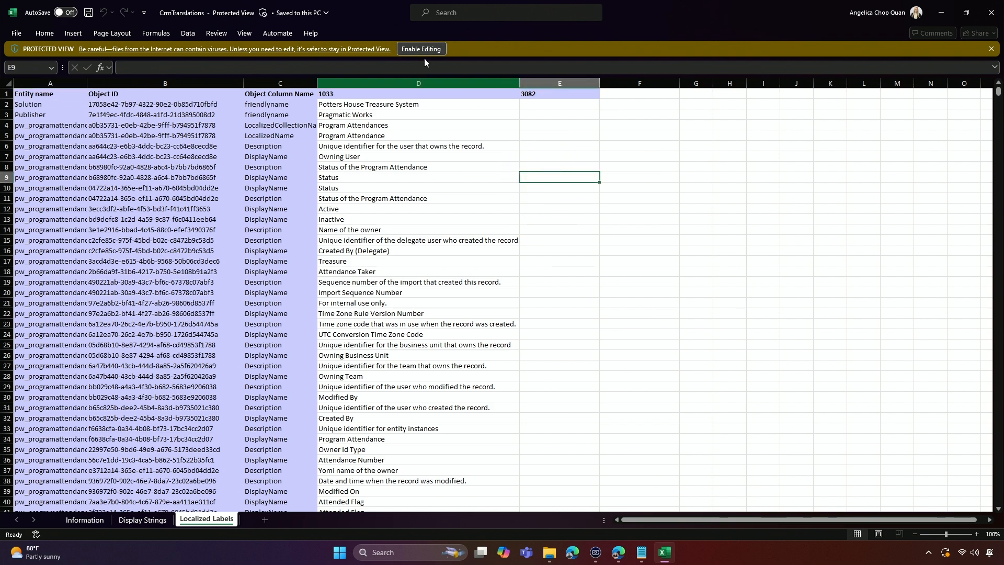
click(420, 50)
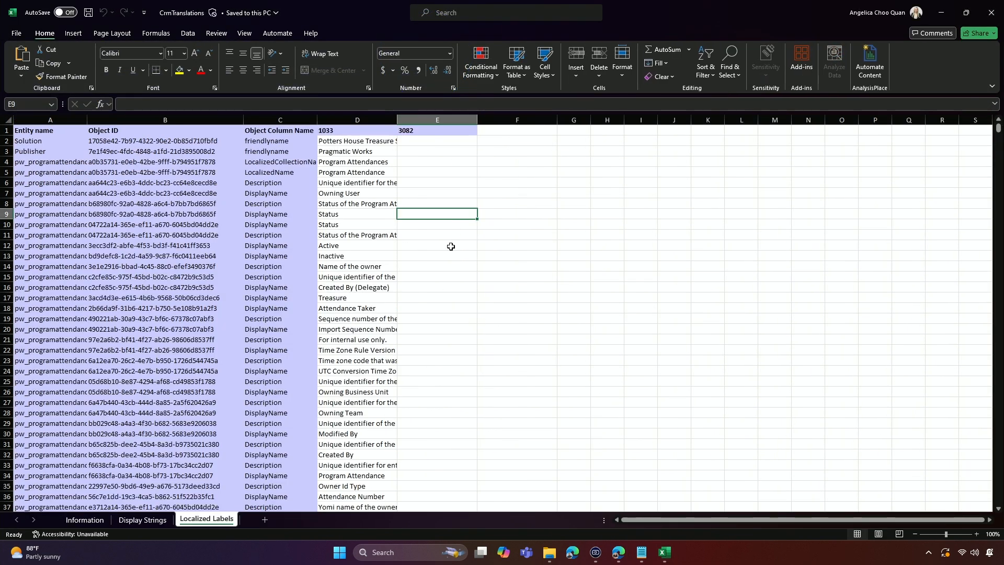
text(Estado)
click(437, 267)
text(No)
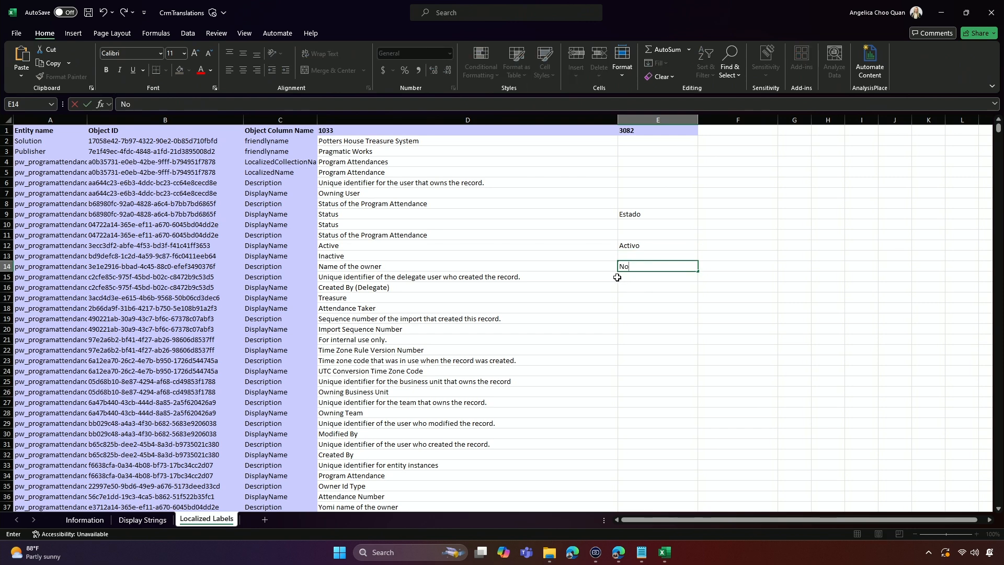
text(mbre)
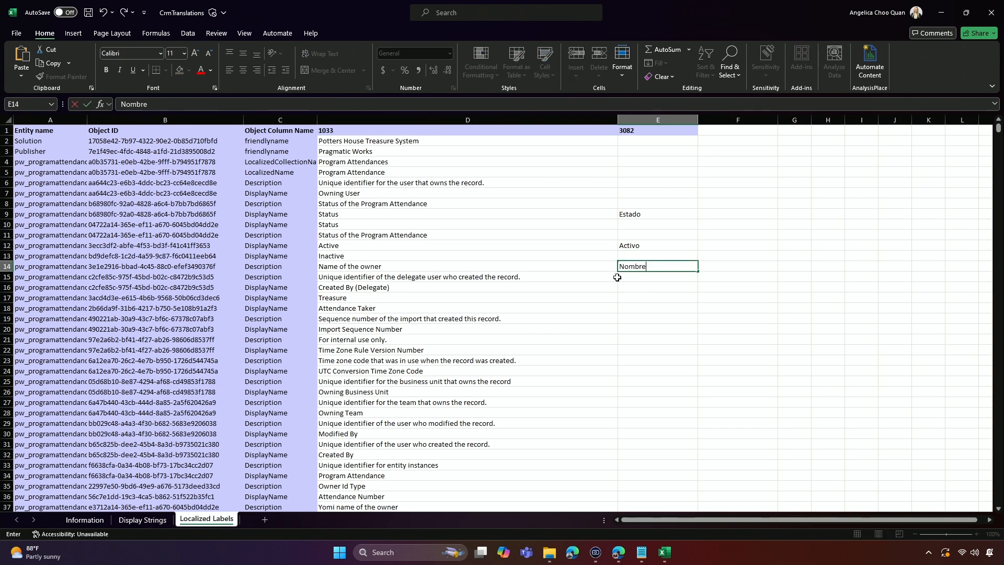
text(de propietario)
click(657, 298)
text(Te)
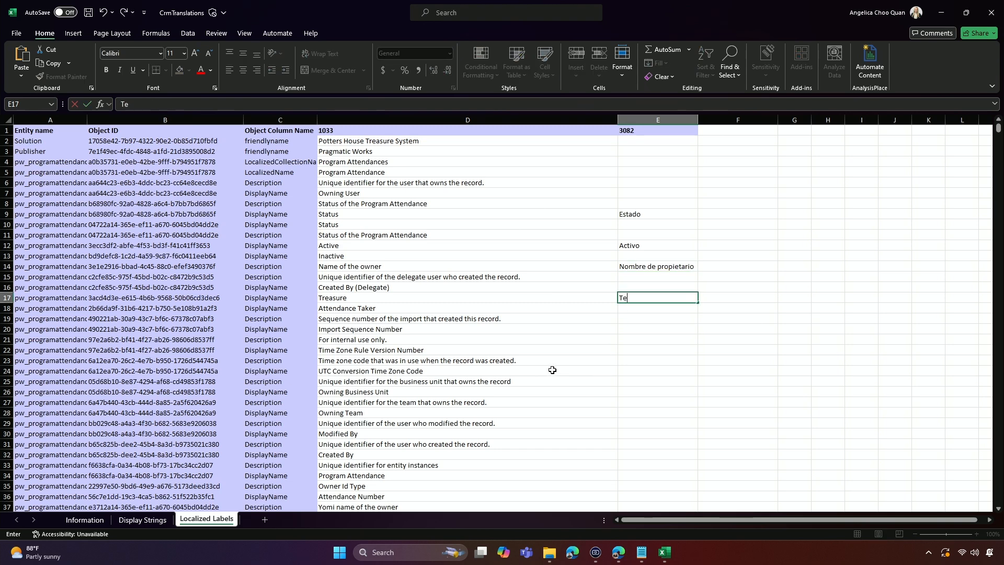
text(soro)
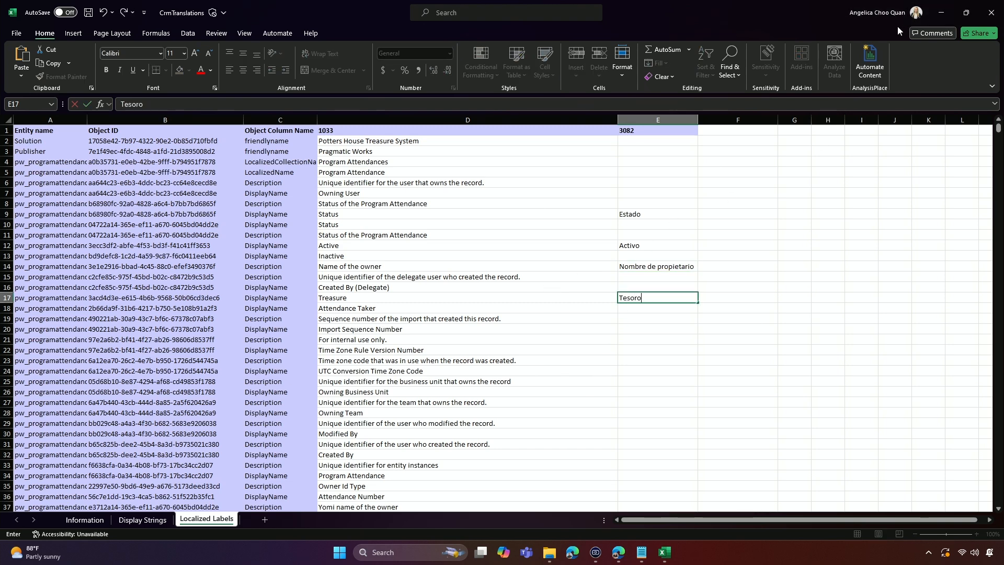
mouse_move(959, 5)
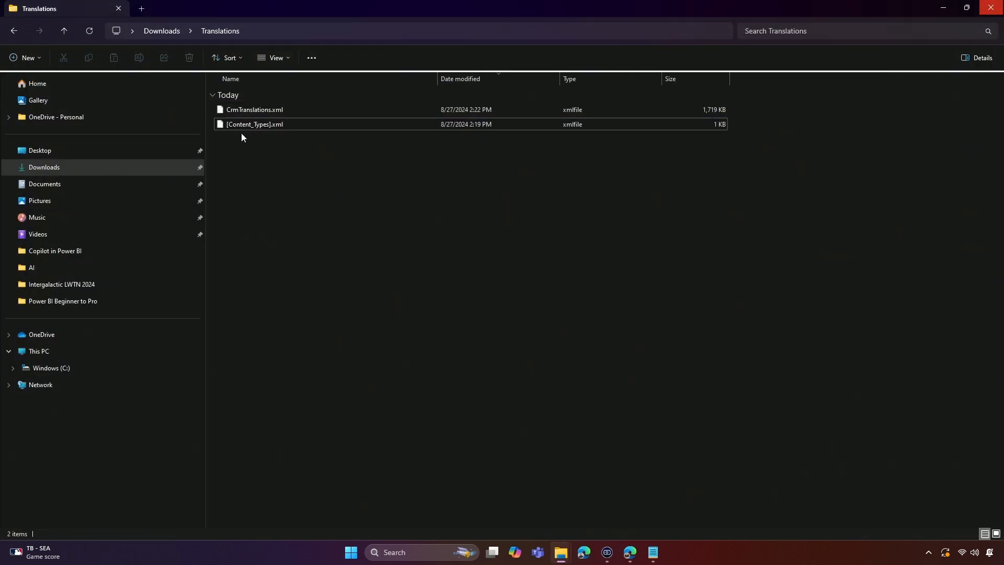
- Select both translation XML files and compress them into a ZIP archive
key(ctrl+a)
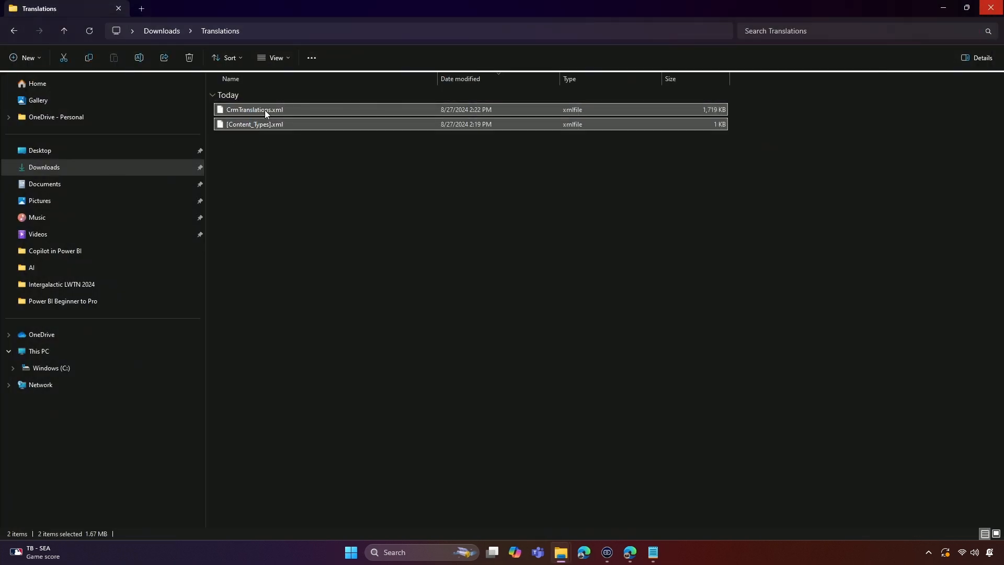
right_click(265, 112)
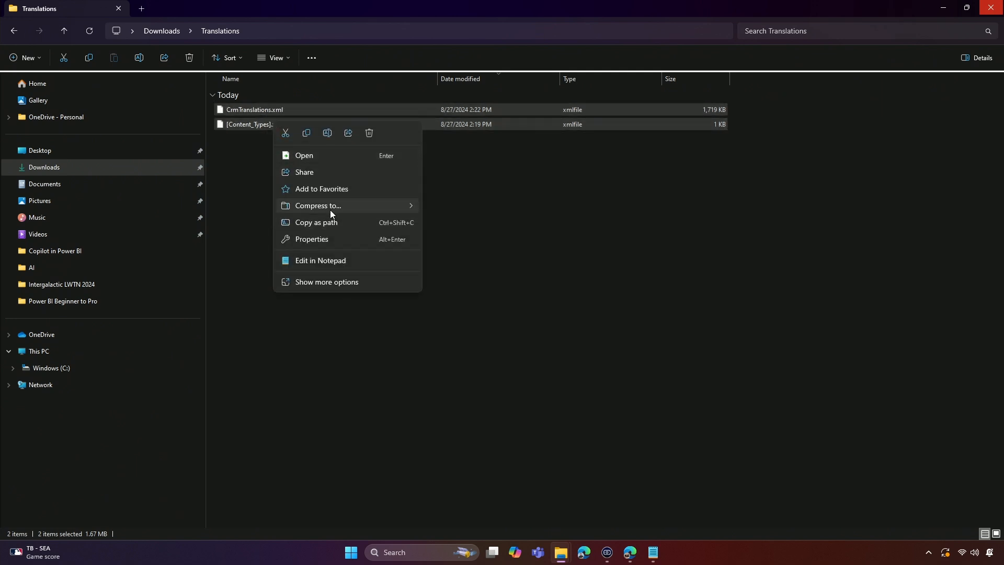
click(318, 206)
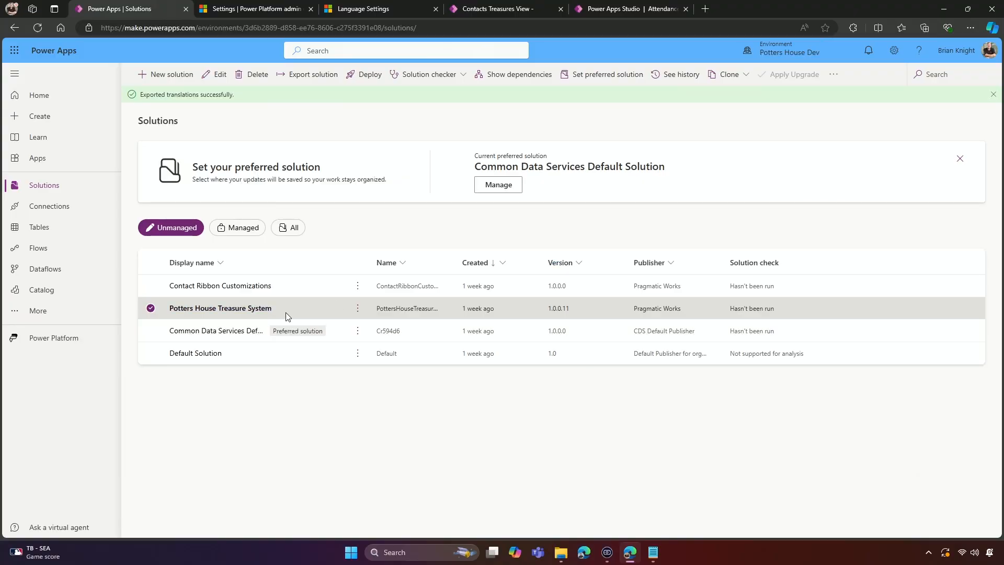
- Start Import translations on the Potters House Treasure System solution and browse for the file
click(358, 307)
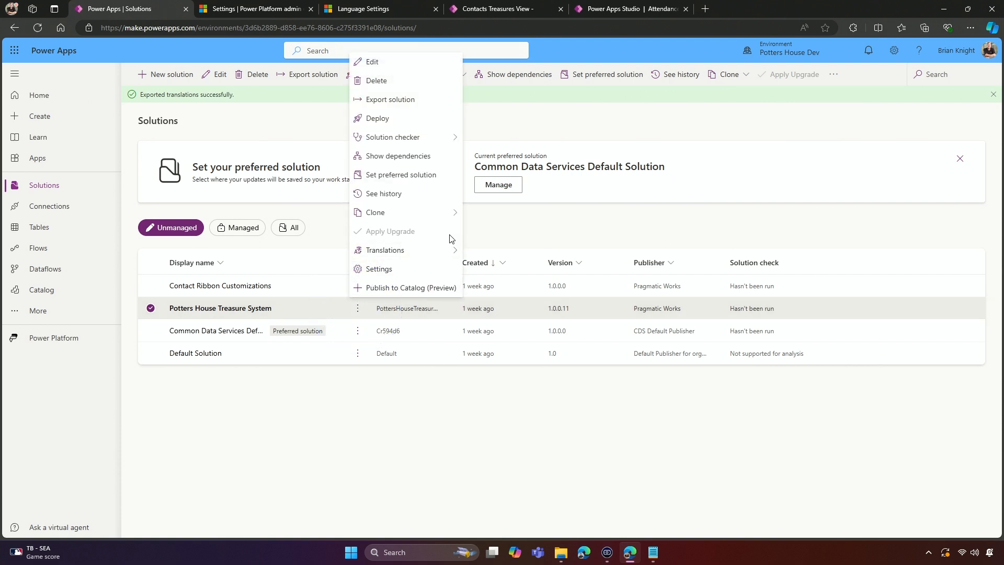
mouse_move(385, 250)
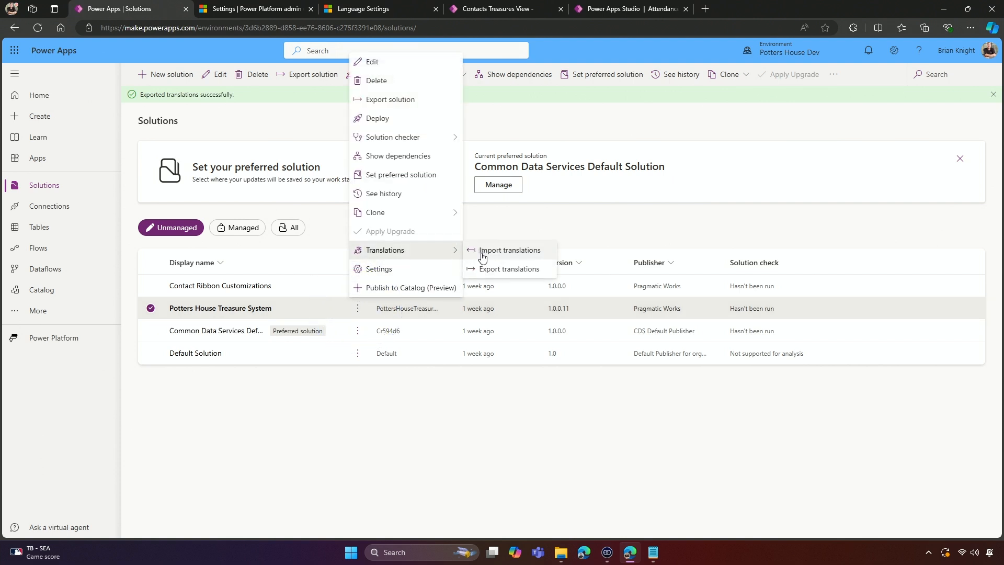
click(508, 249)
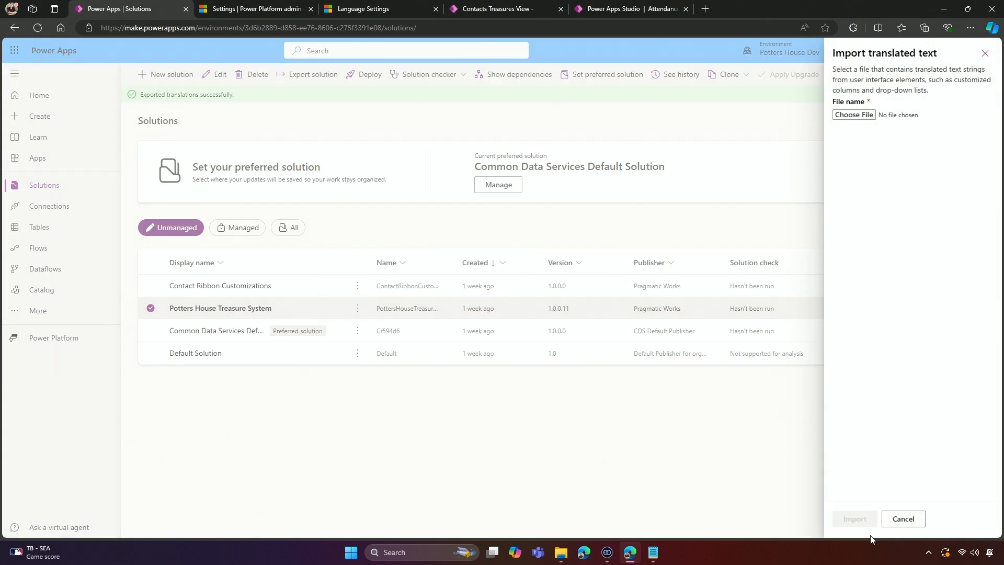
click(854, 115)
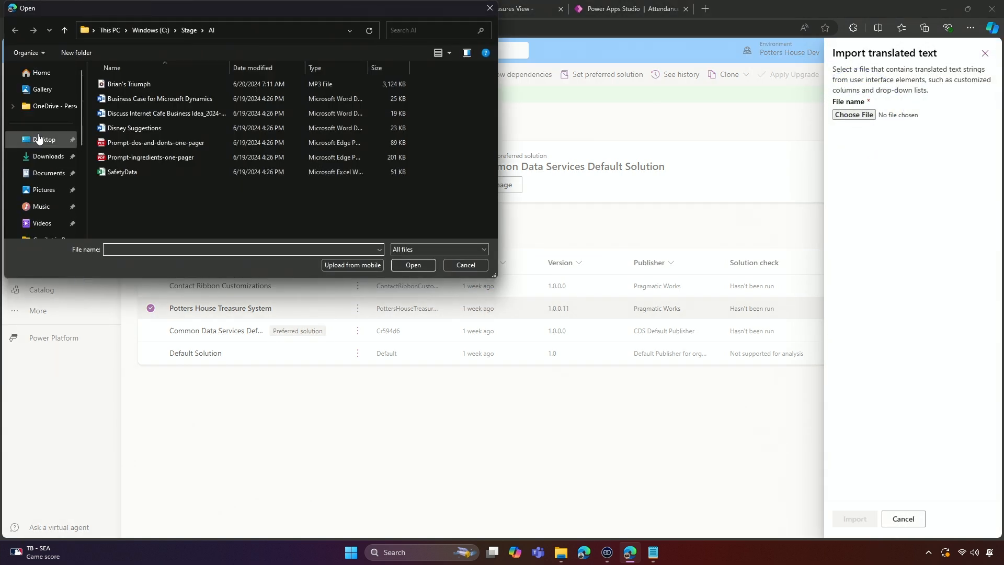
- Choose the translations zip from Downloads\Translations and run the import
click(47, 156)
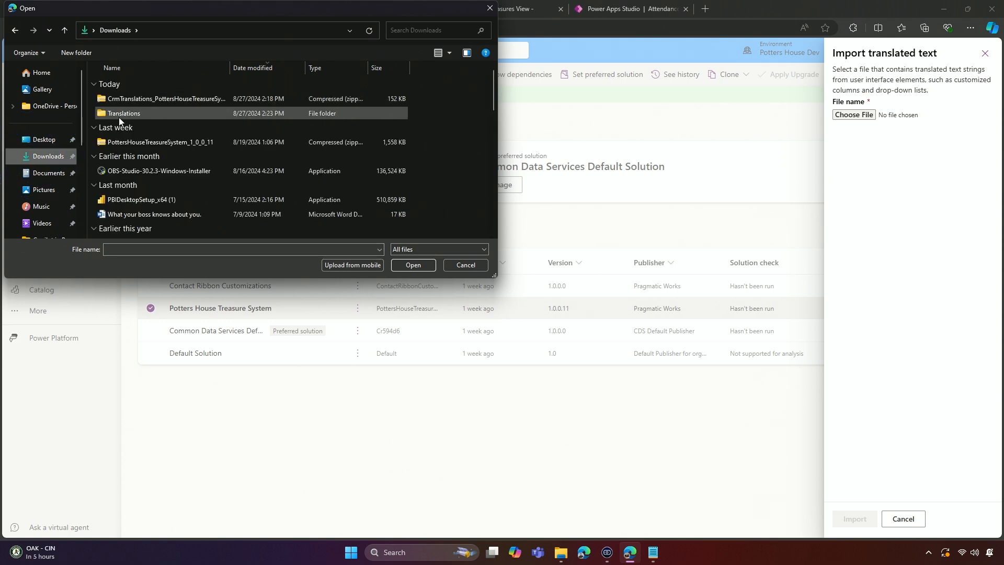
double_click(123, 113)
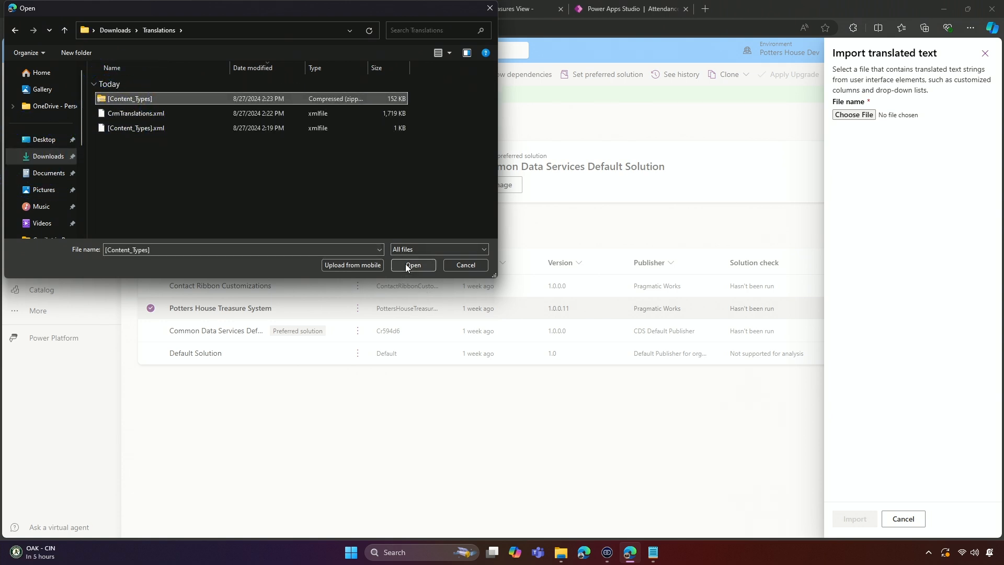
click(413, 265)
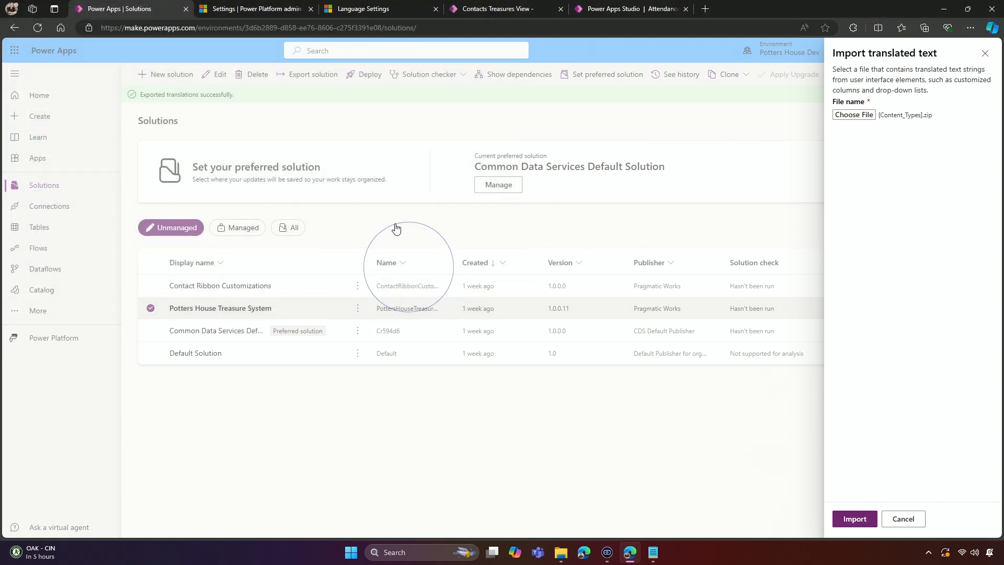
click(854, 518)
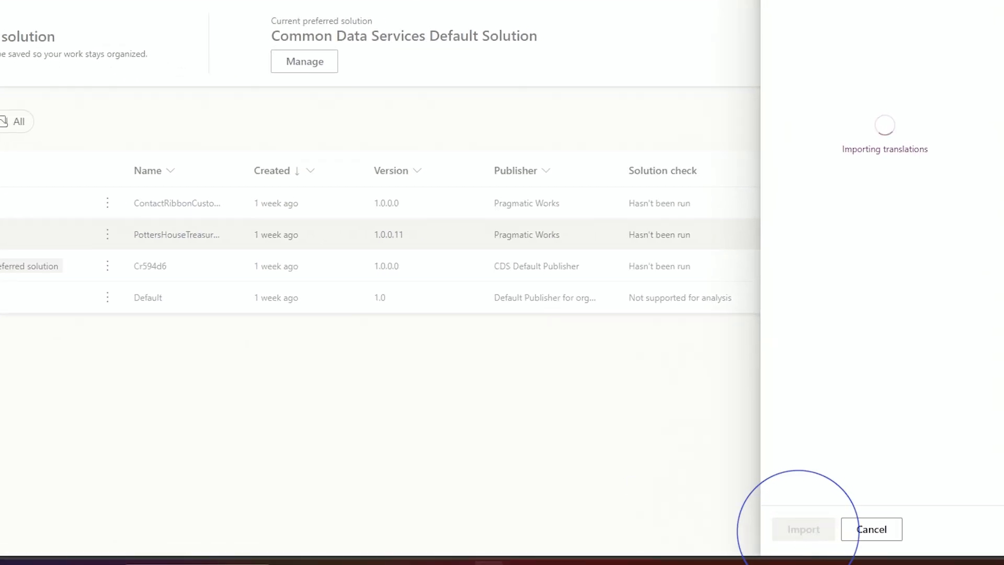
mouse_move(149, 156)
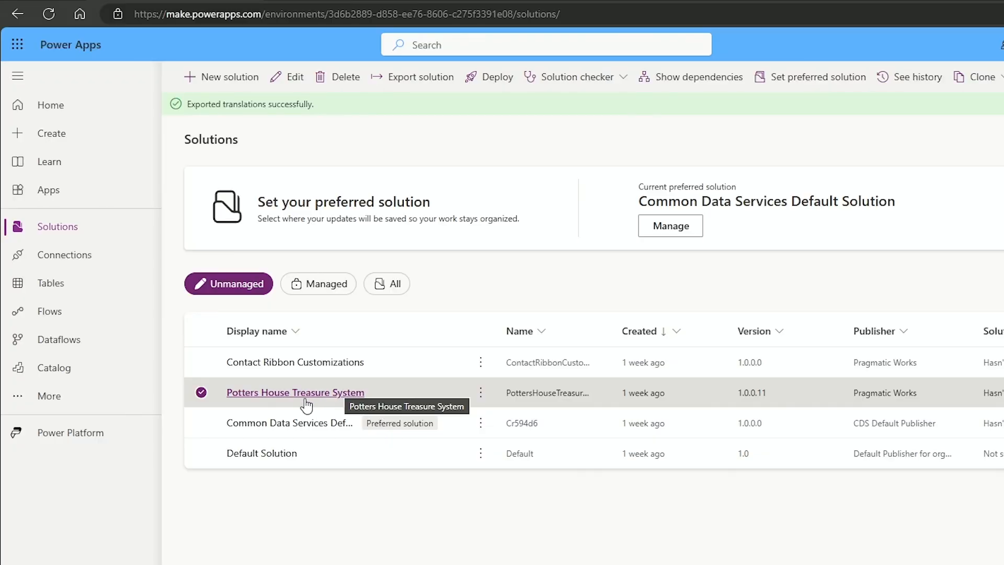
- Open the solution and launch the Attendance Tracker canvas app in edit mode
click(295, 393)
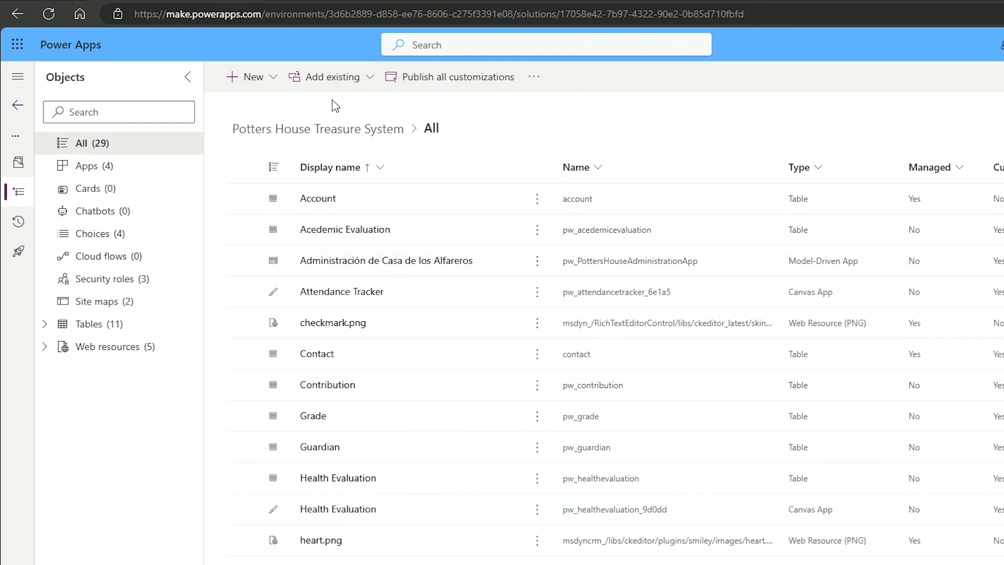
click(449, 76)
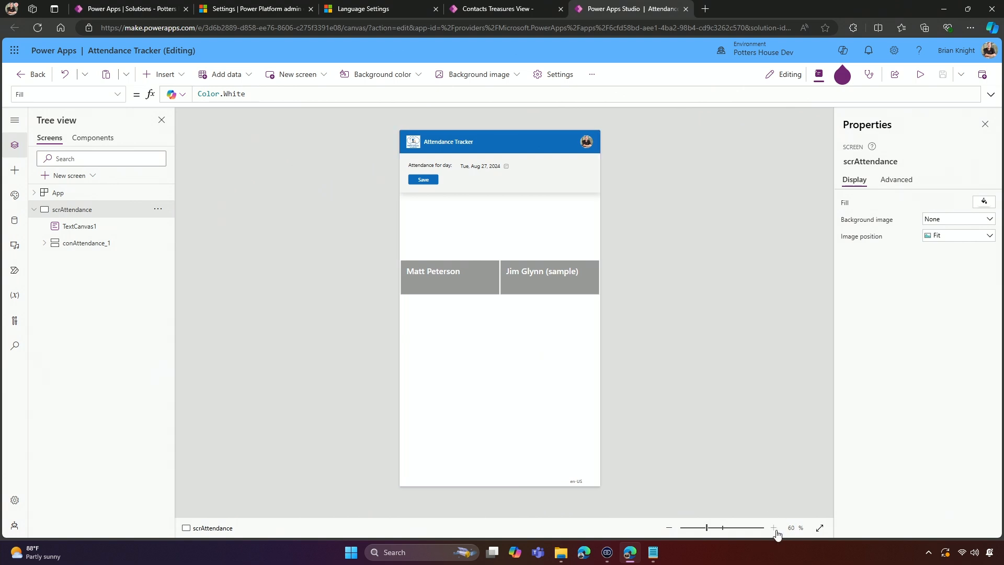
click(773, 527)
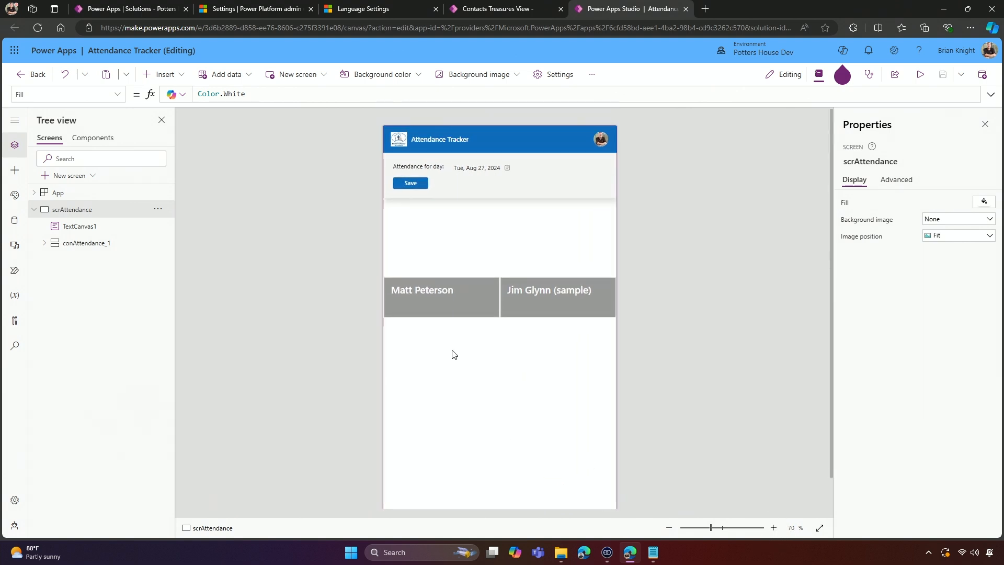
mouse_move(447, 137)
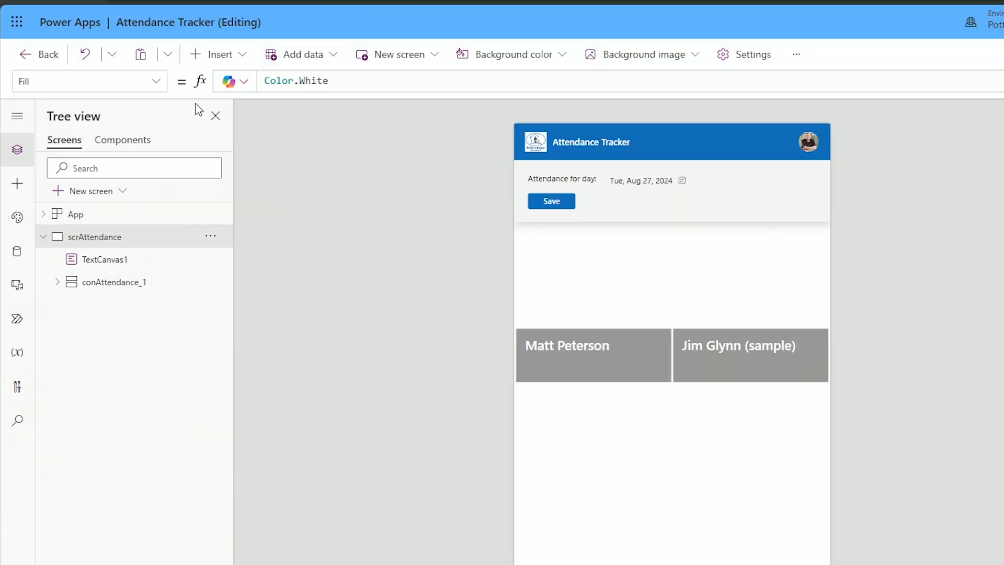
click(75, 214)
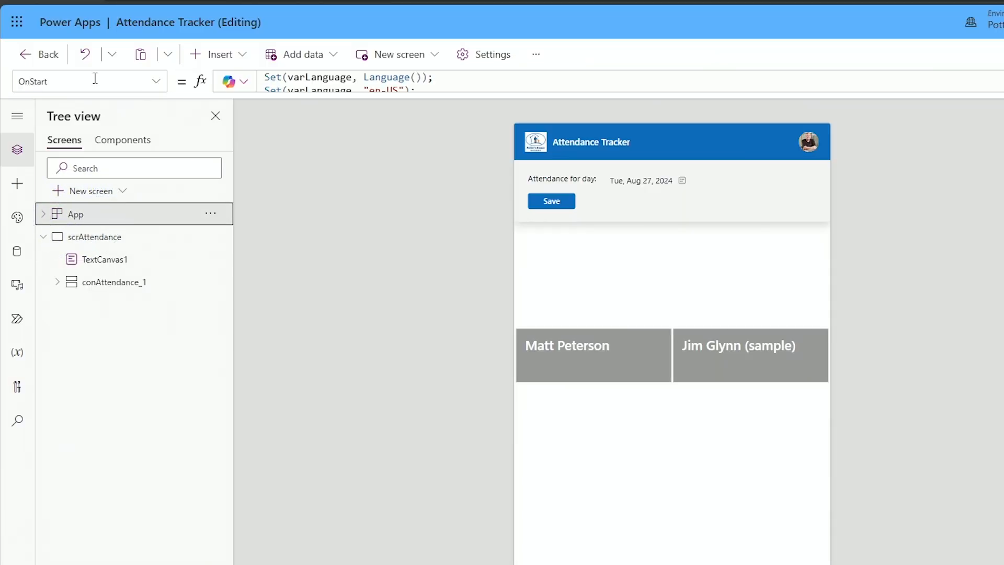
mouse_move(928, 38)
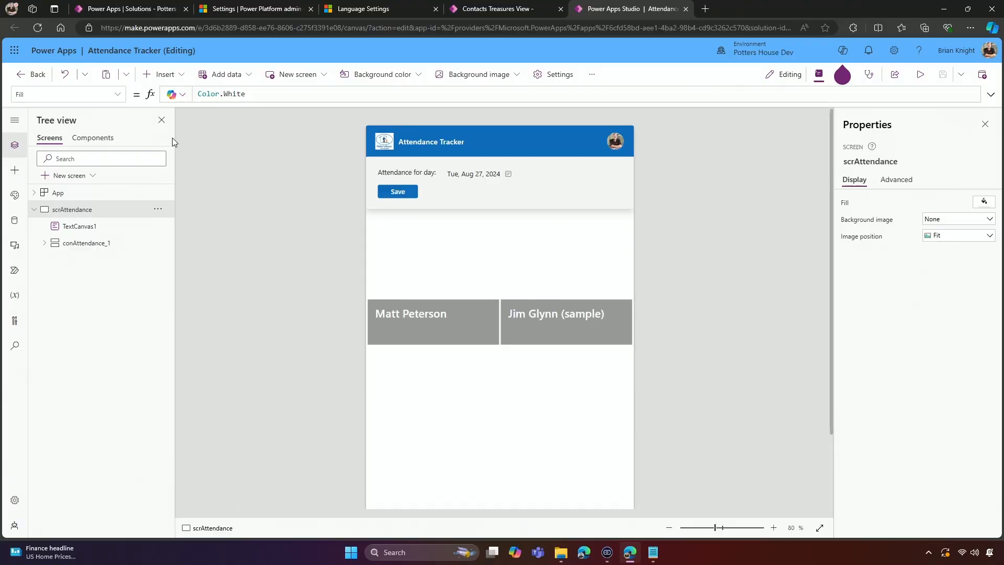
click(427, 169)
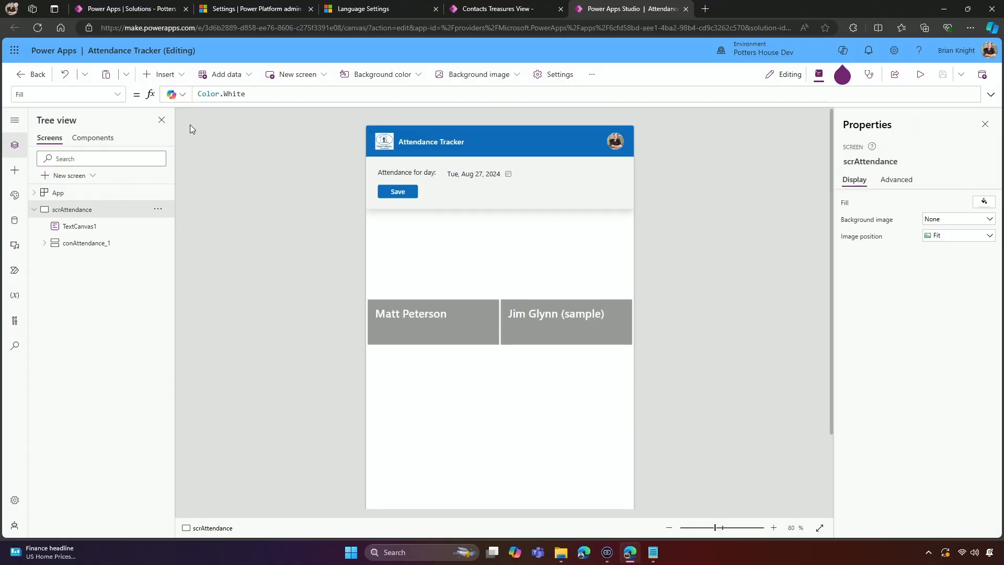
mouse_move(87, 204)
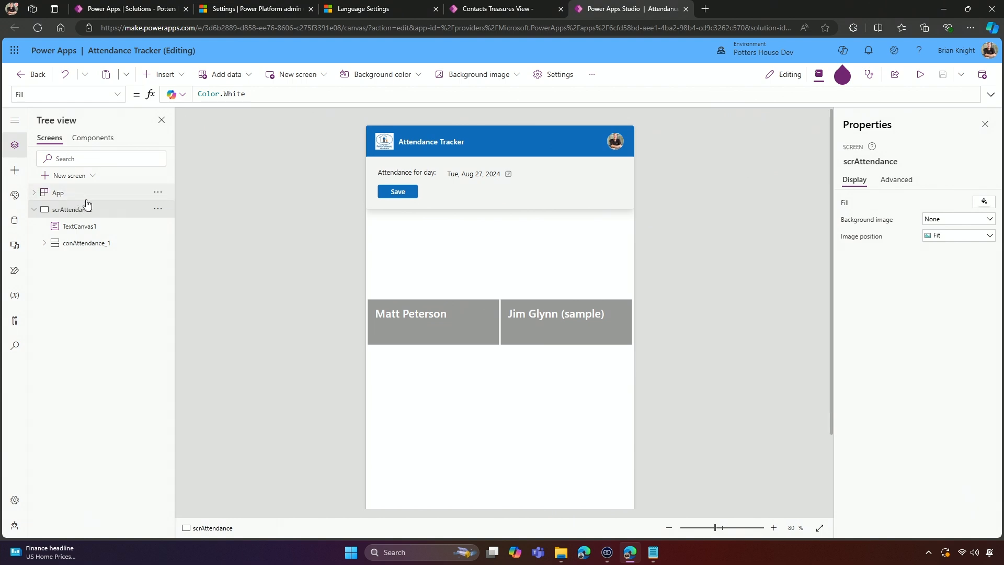
- Select App and expand its OnStart formula showing the colLang English/Spanish ClearCollect
click(57, 192)
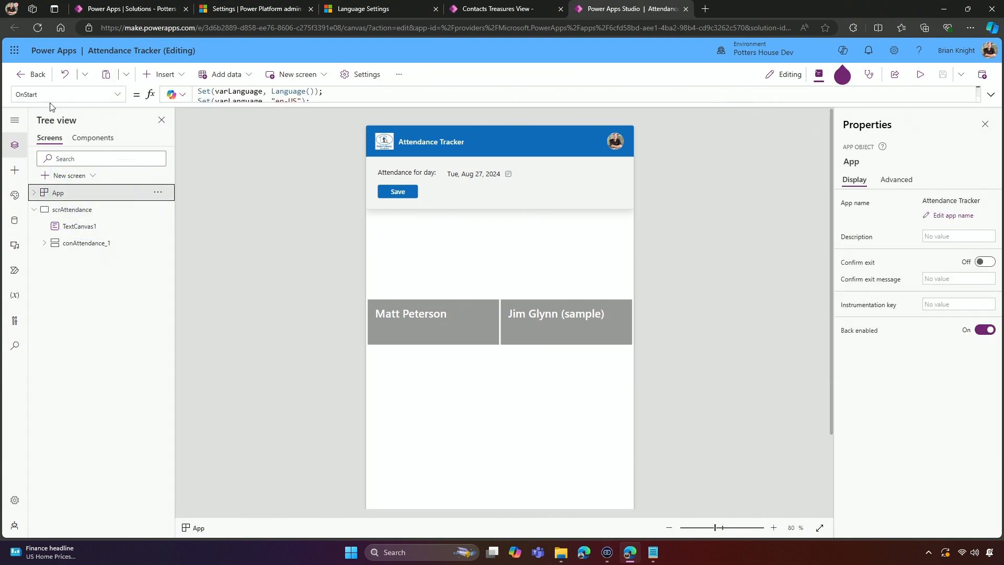
click(841, 74)
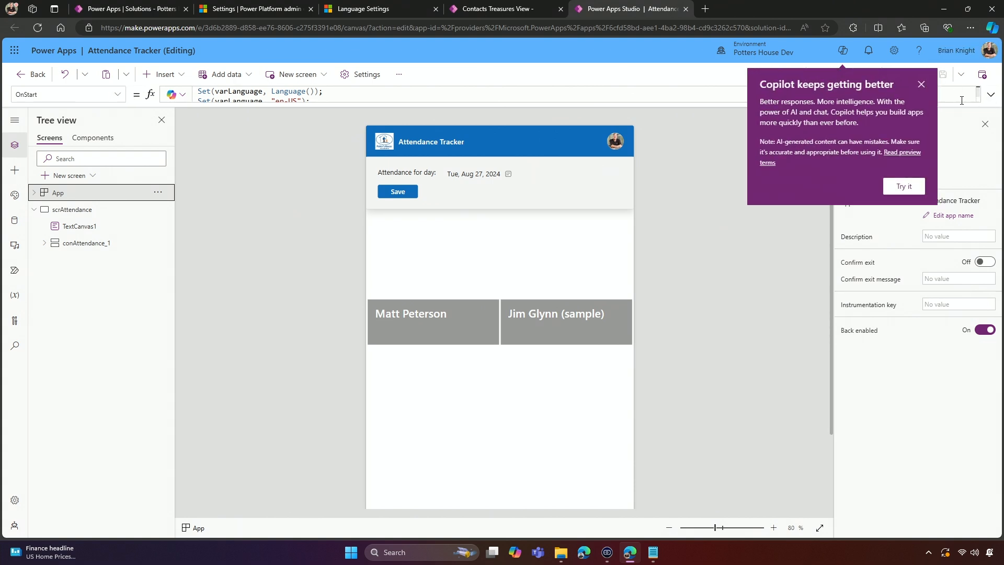
click(920, 84)
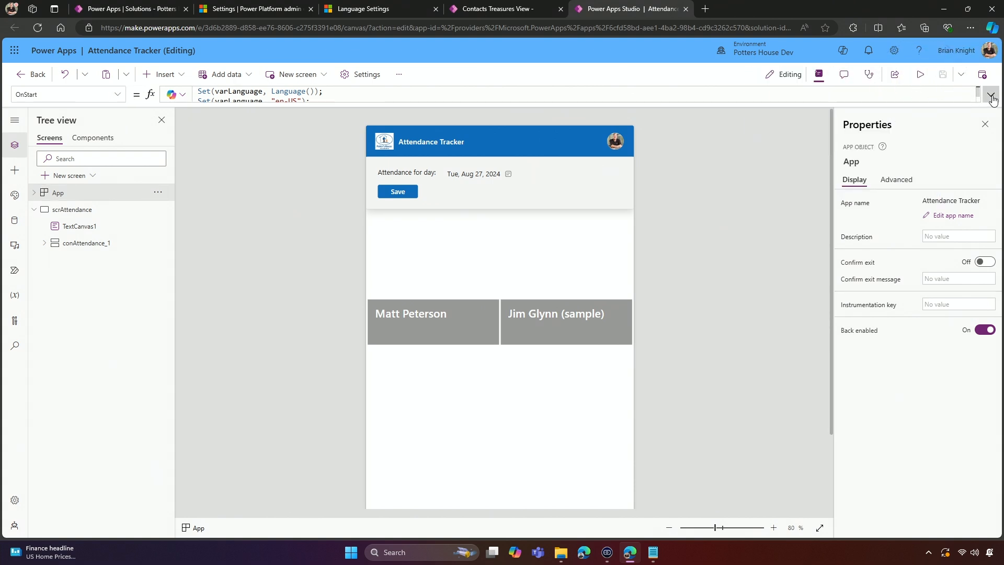
click(991, 96)
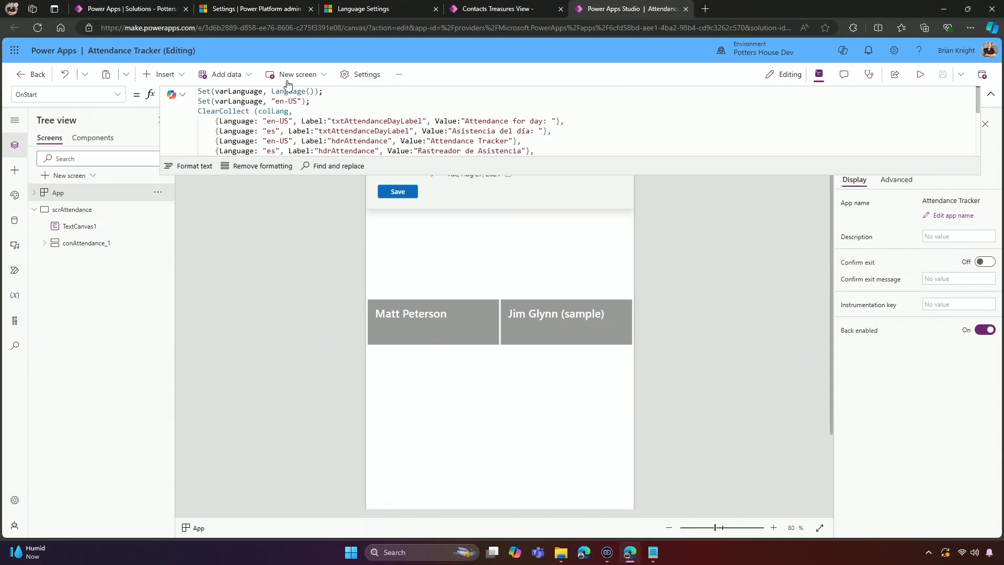
- Change Set(varLanguage, "en-US") to "es" and rerun OnStart so Spanish labels appear
click(287, 101)
text(s)
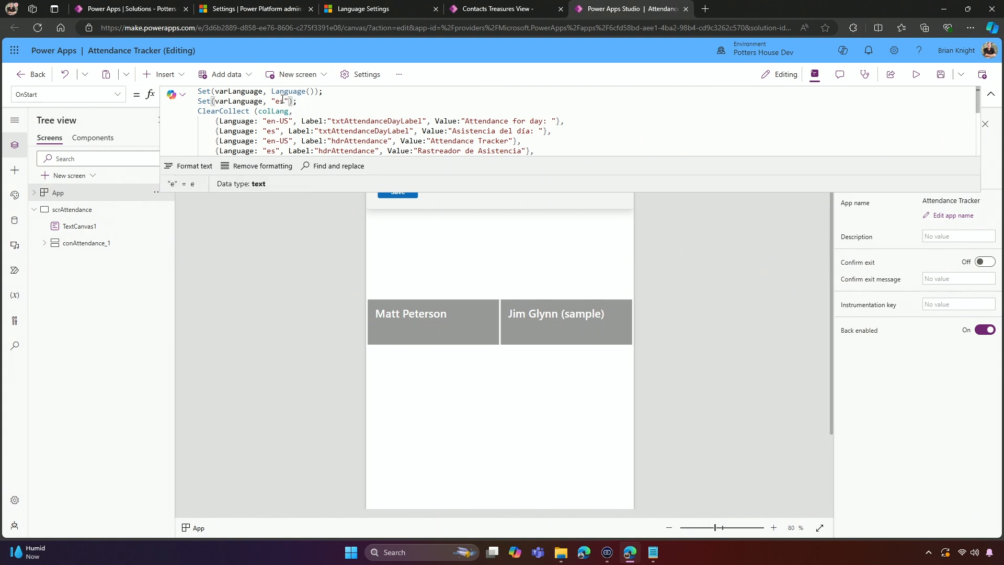
click(73, 209)
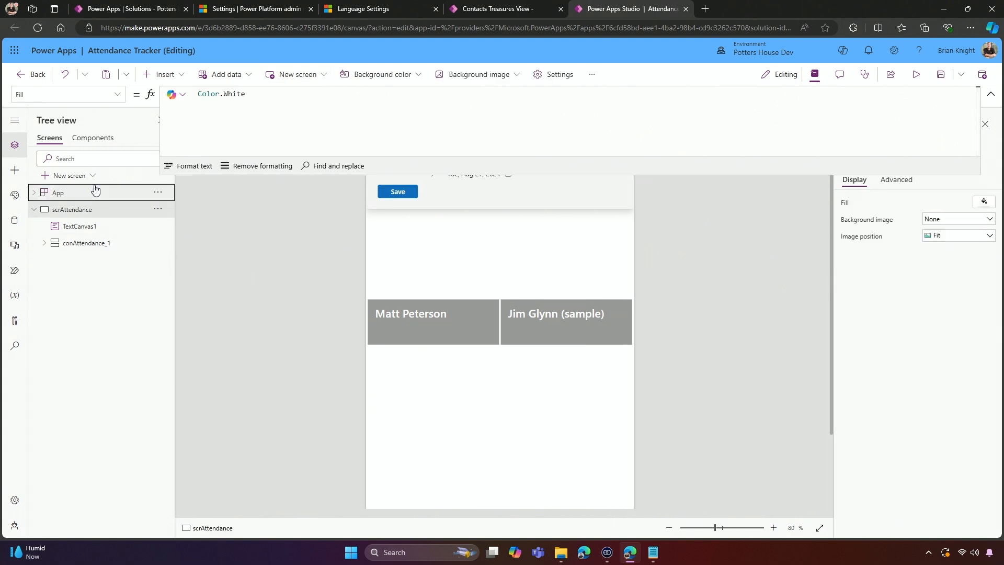
click(58, 192)
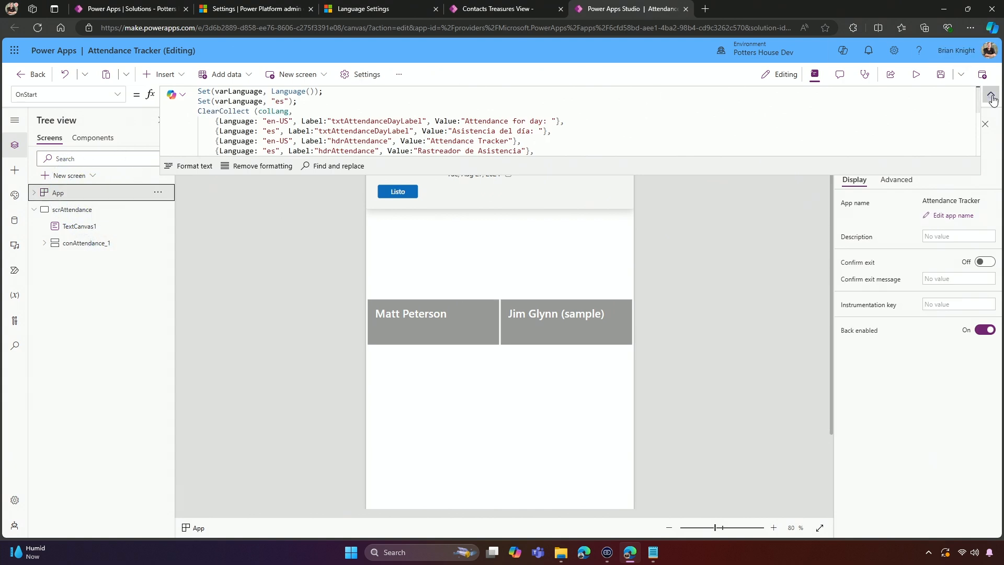
click(990, 95)
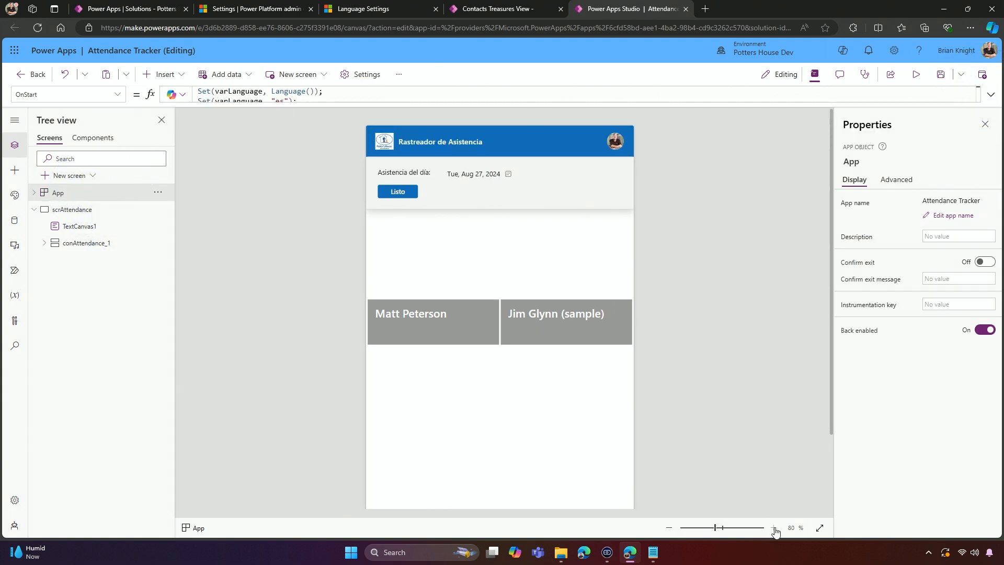
click(774, 527)
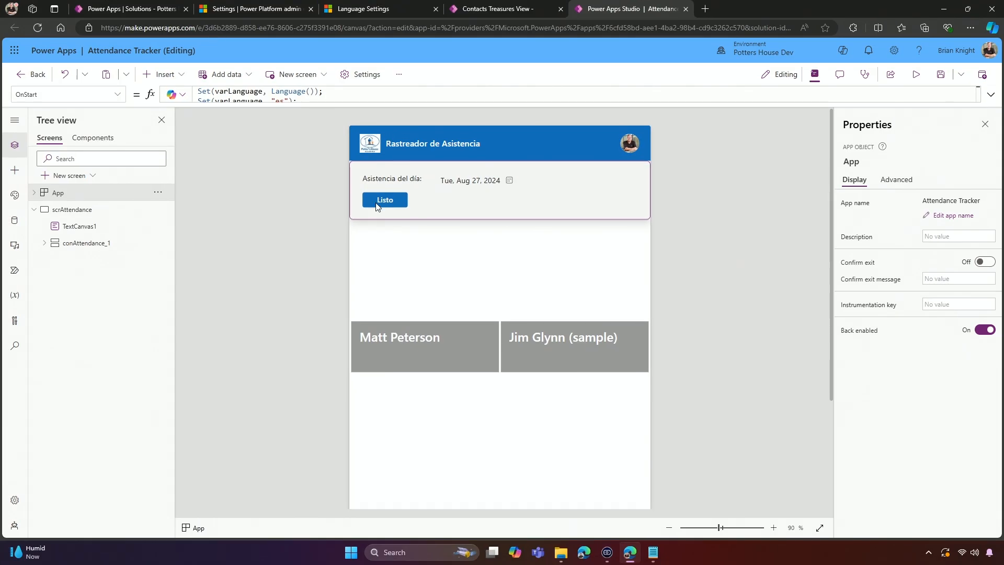
click(385, 200)
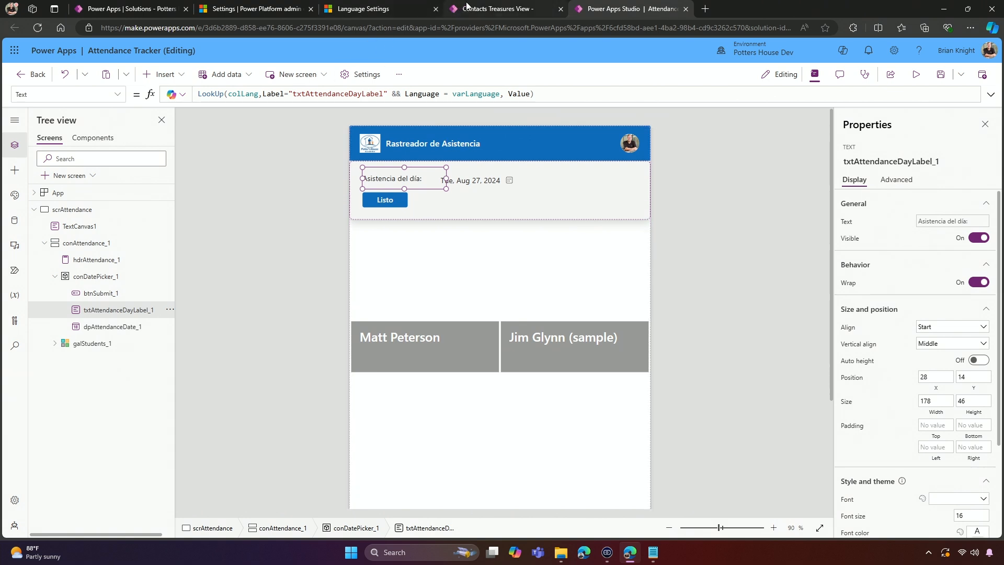
- Switch to the Contacts Treasures View browser tab of the model-driven app
click(502, 8)
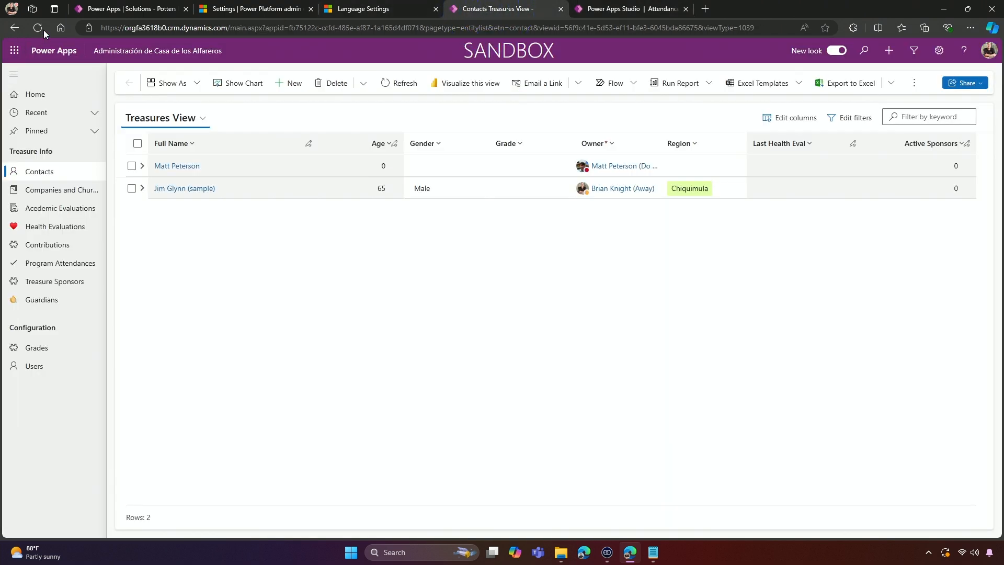
- Refresh the Treasures View page to pick up the imported translations
click(37, 27)
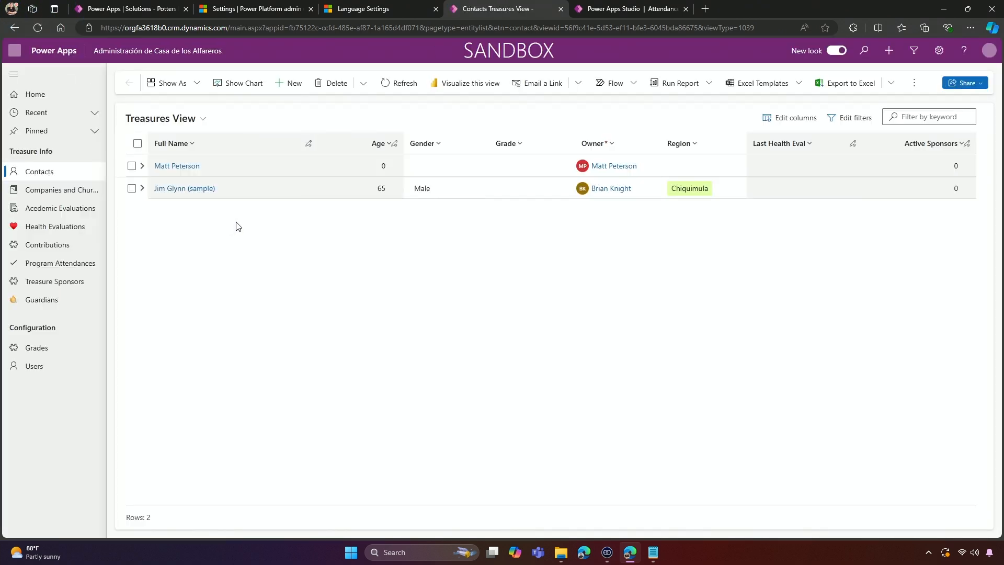